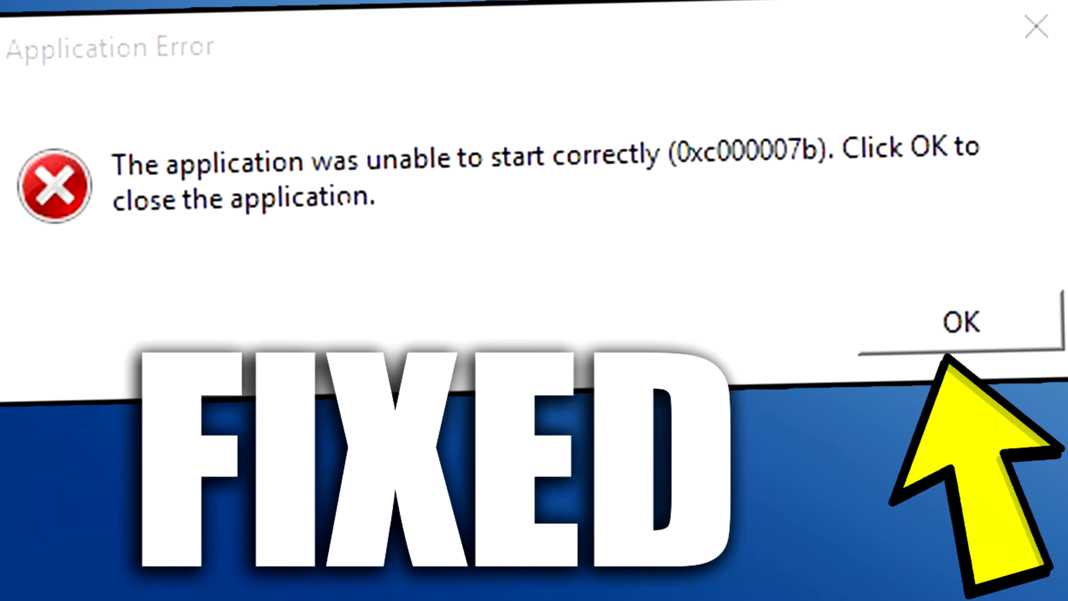
Bring up the Grand Theft Auto V shortcut's compatibility settings.
left_click(963, 335)
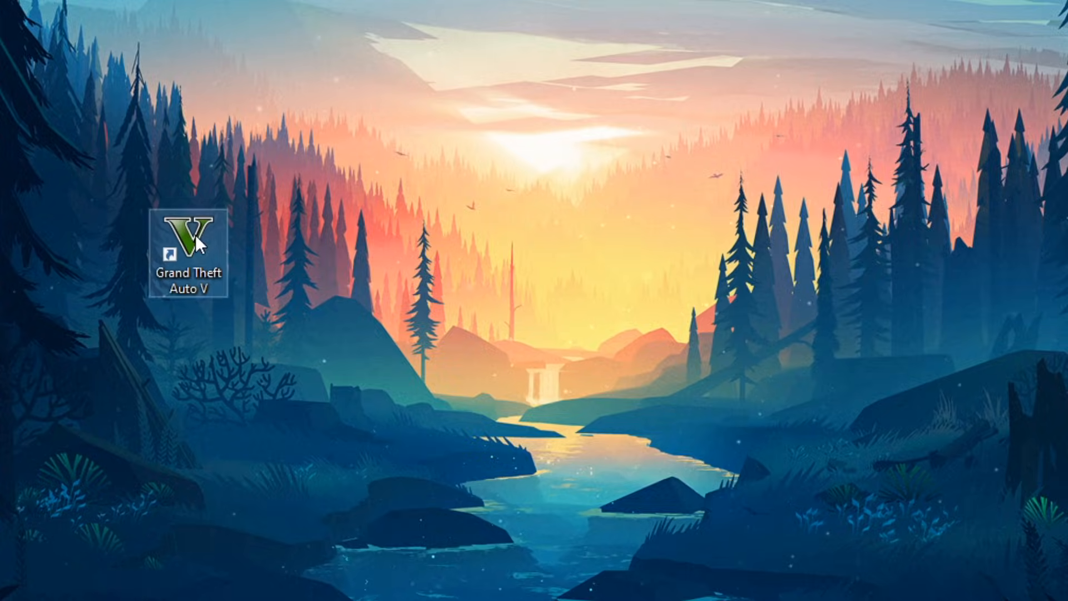
left_click(189, 239)
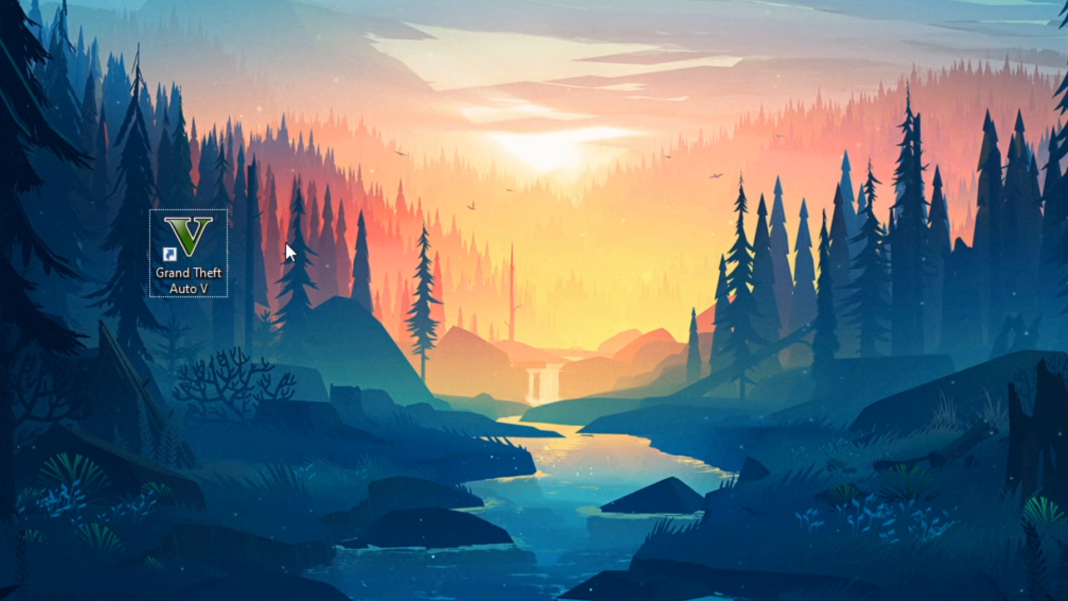
mouse_move(248, 234)
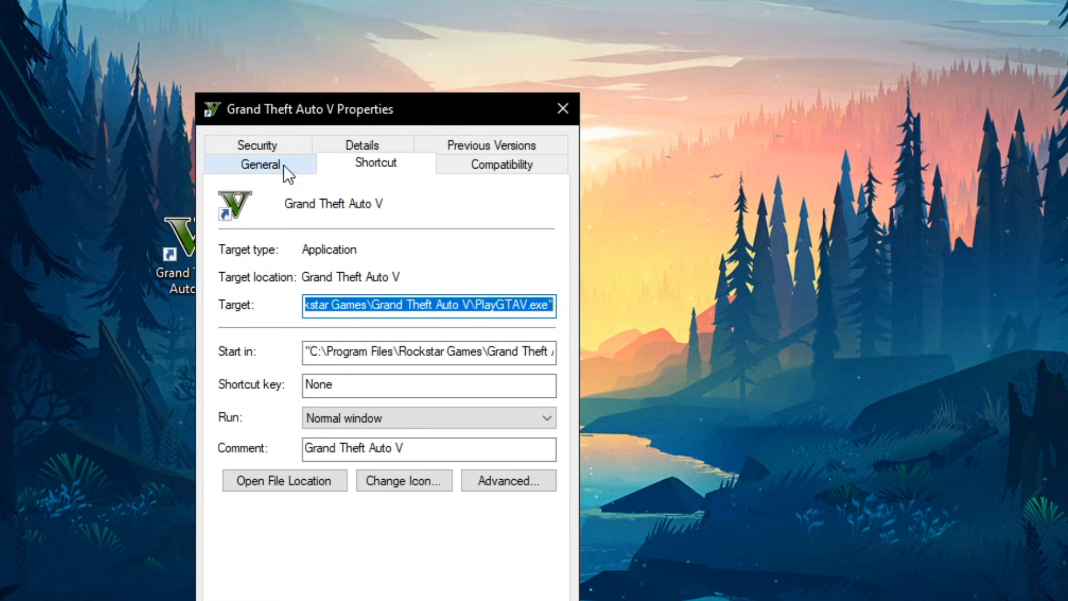
left_click(501, 164)
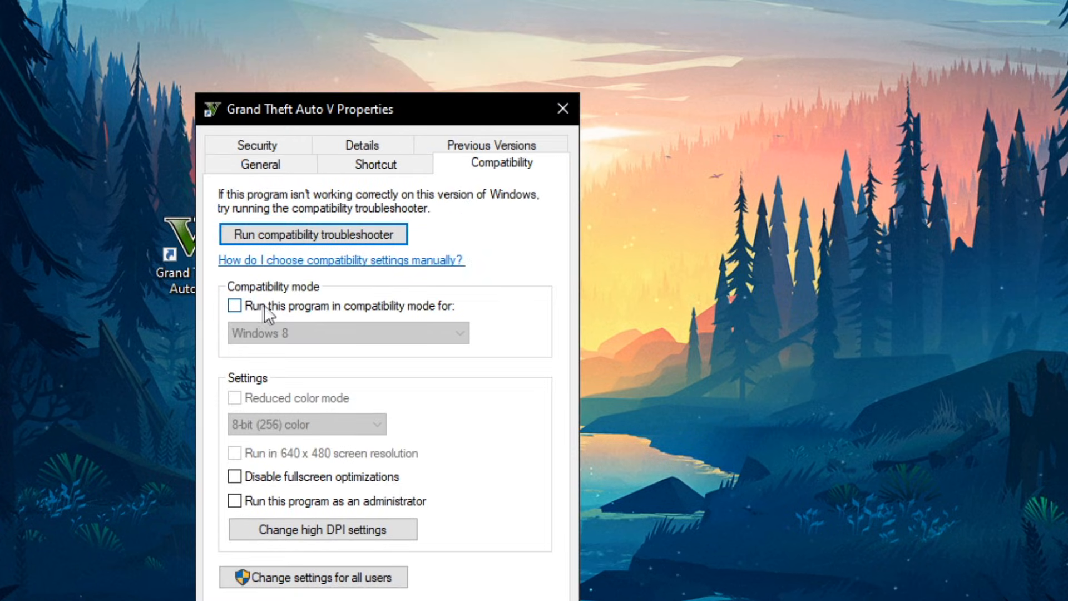
Enable Windows 7 compatibility mode and Run as administrator, then apply.
left_click(234, 306)
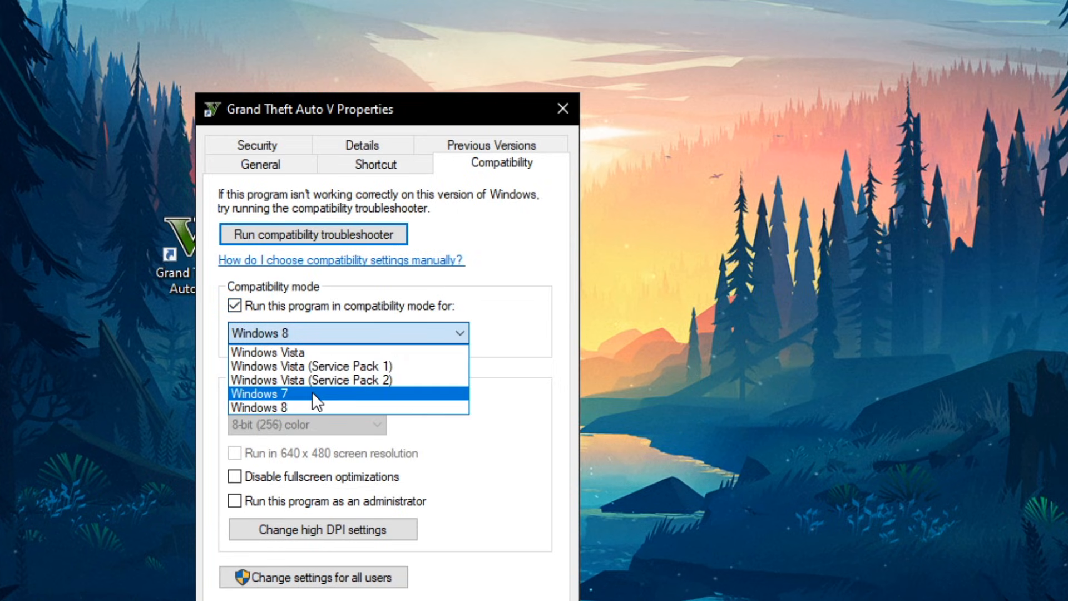
left_click(270, 394)
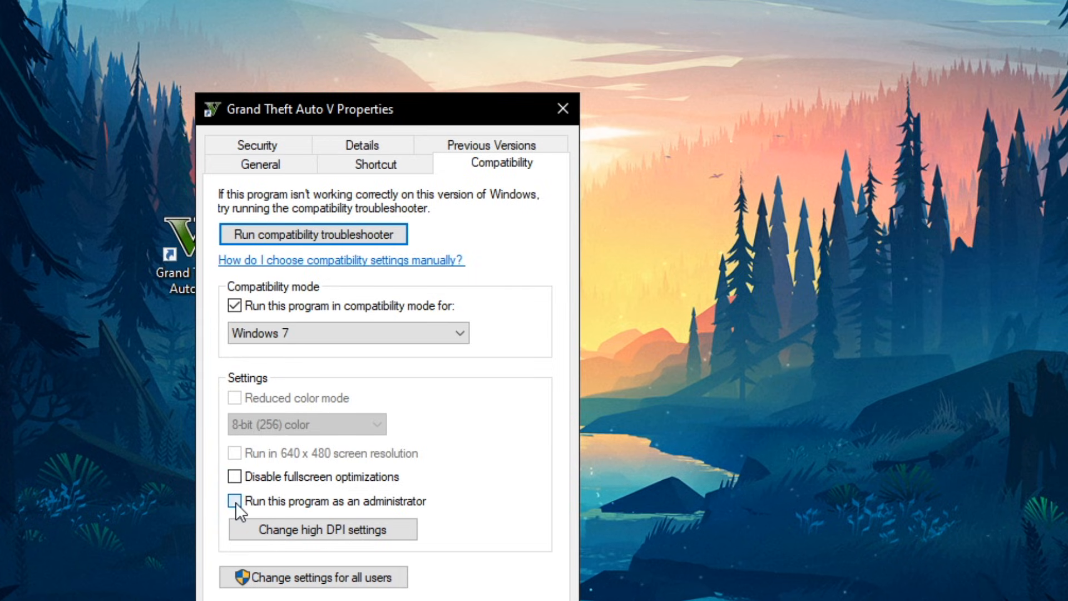
left_click(233, 501)
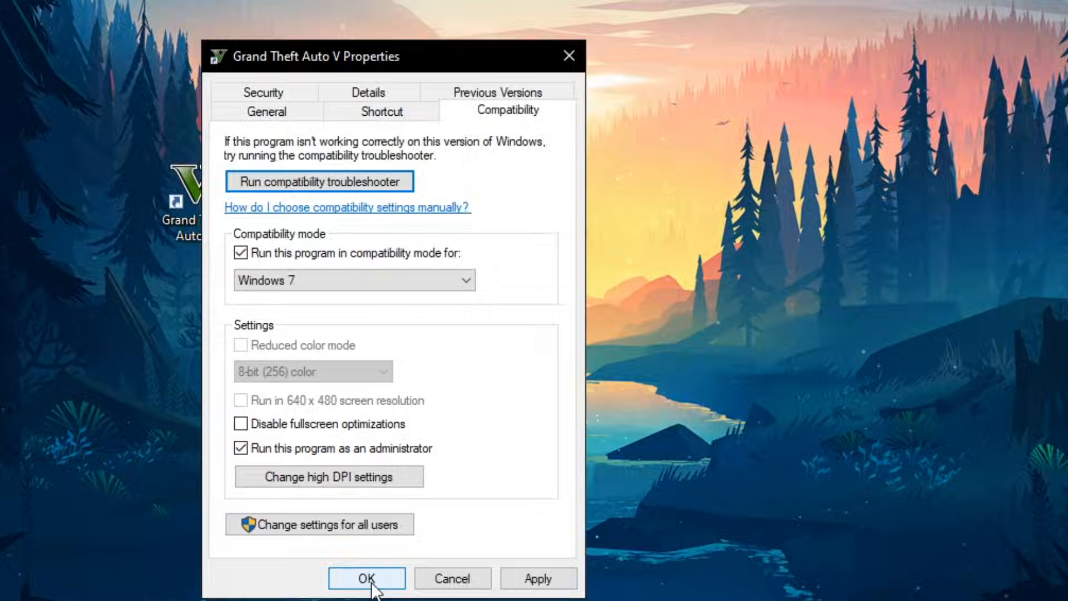
left_click(365, 579)
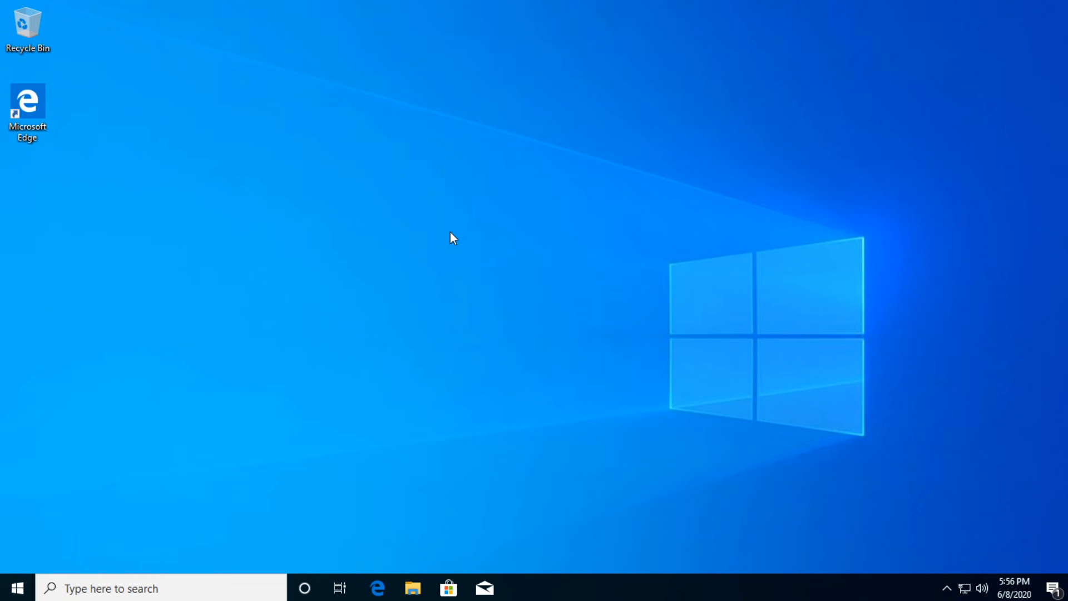
mouse_move(226, 476)
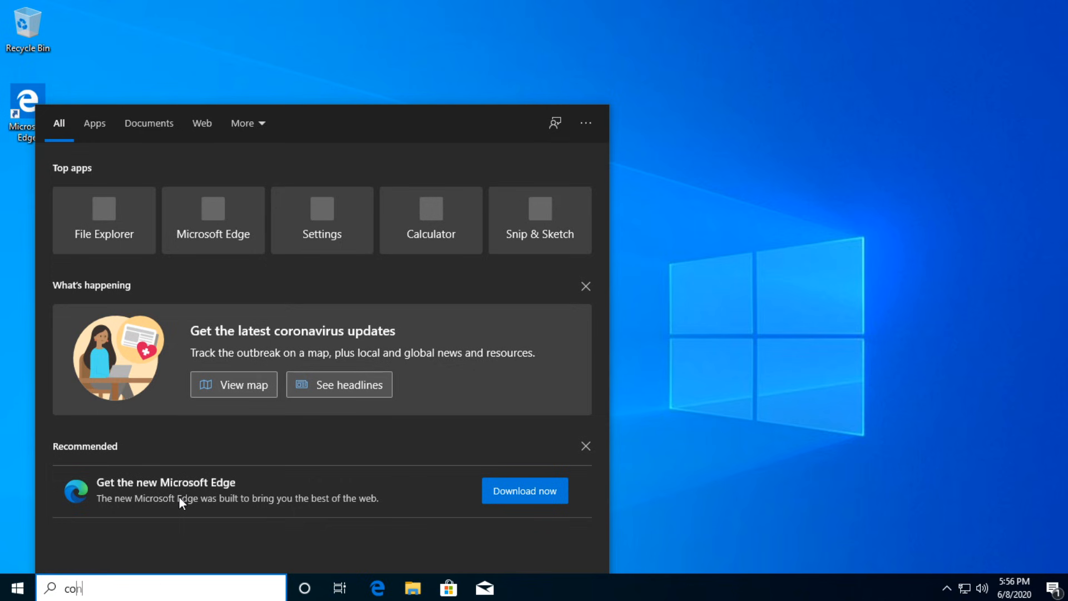
Reach Programs and Features via Control Panel in Large icons view.
type("control")
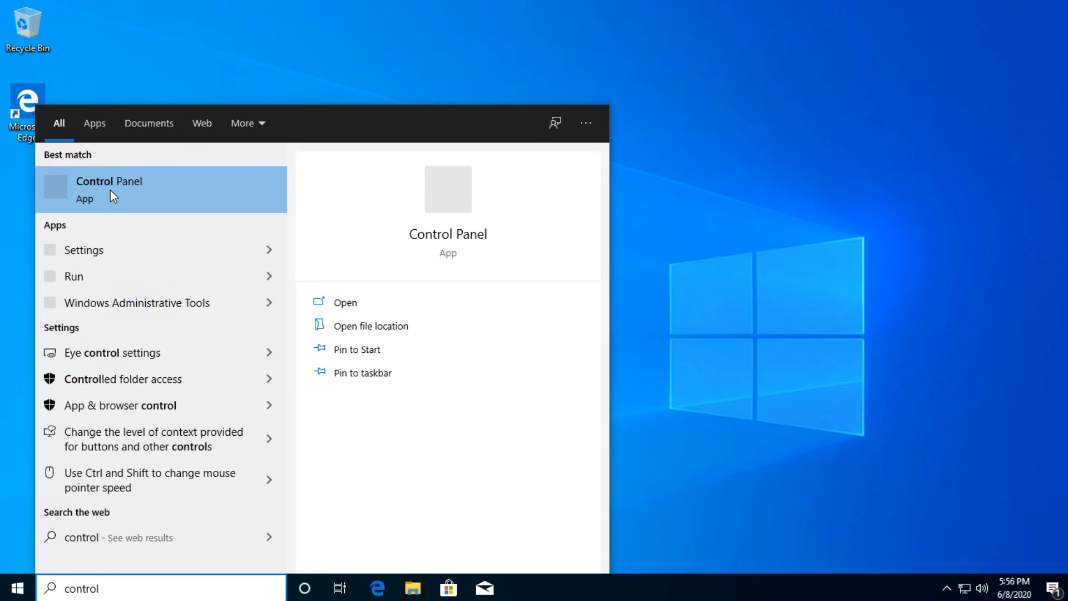
left_click(109, 189)
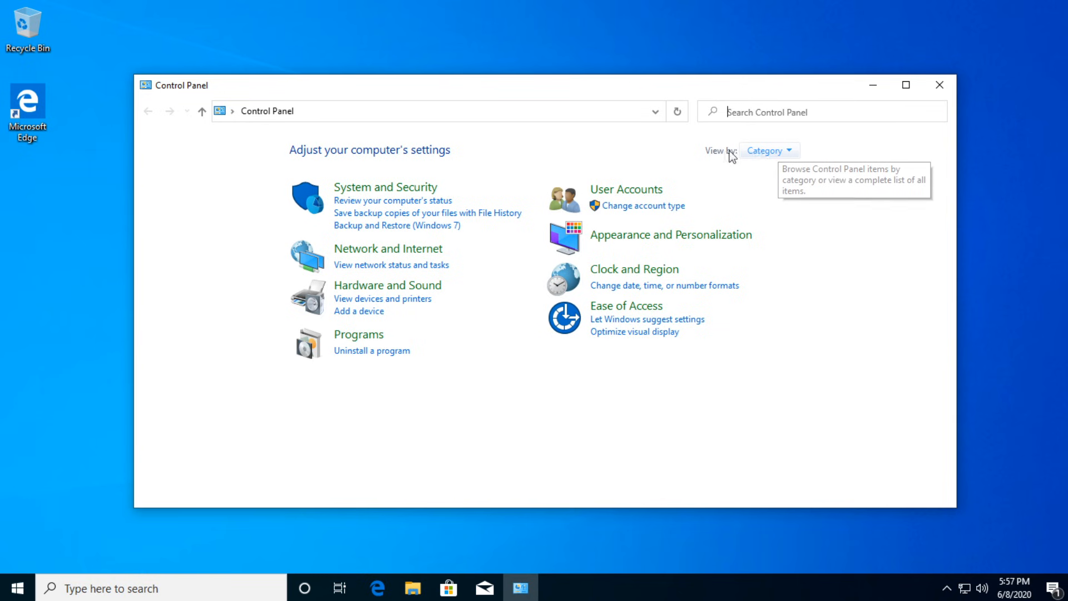
left_click(770, 151)
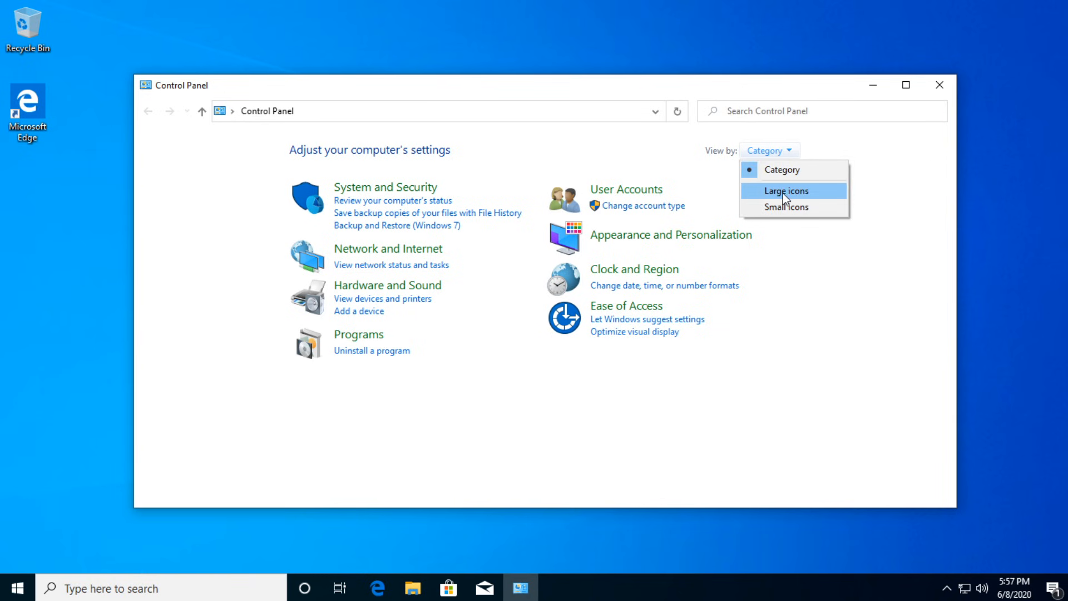
left_click(785, 192)
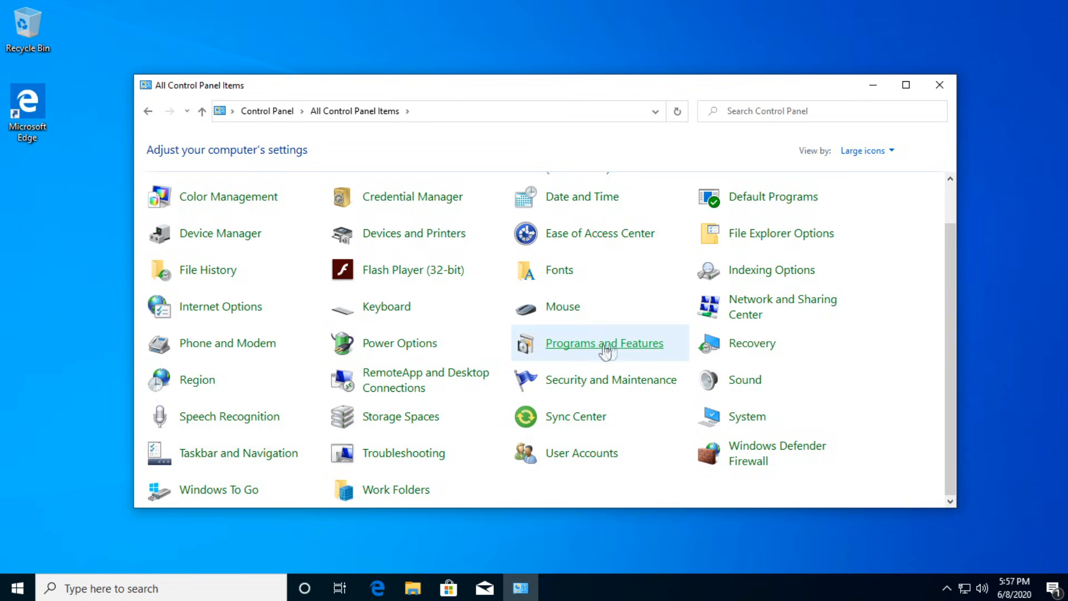
left_click(604, 343)
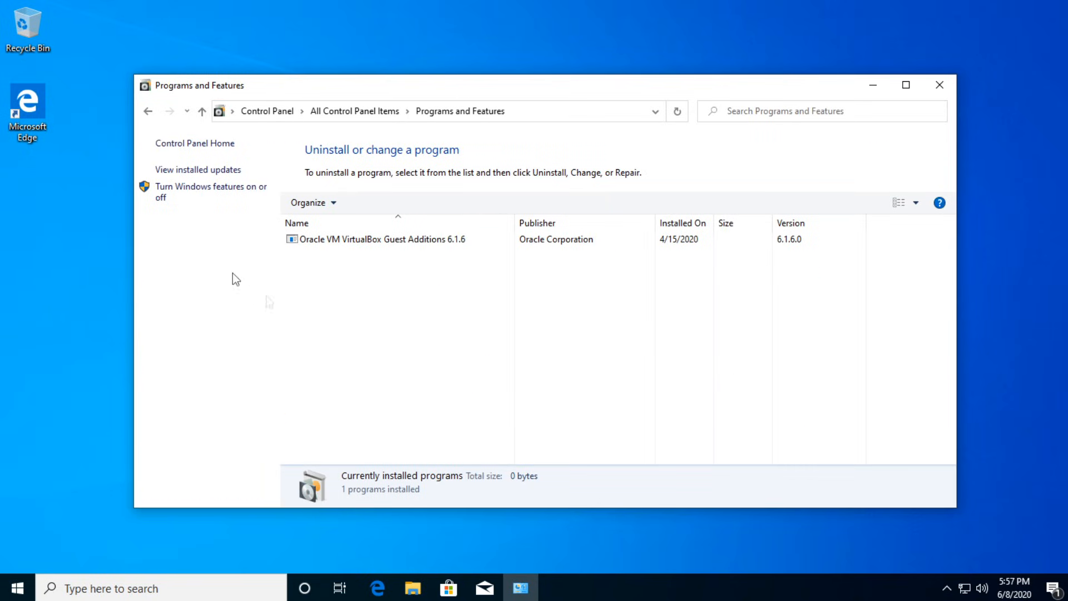
mouse_move(203, 193)
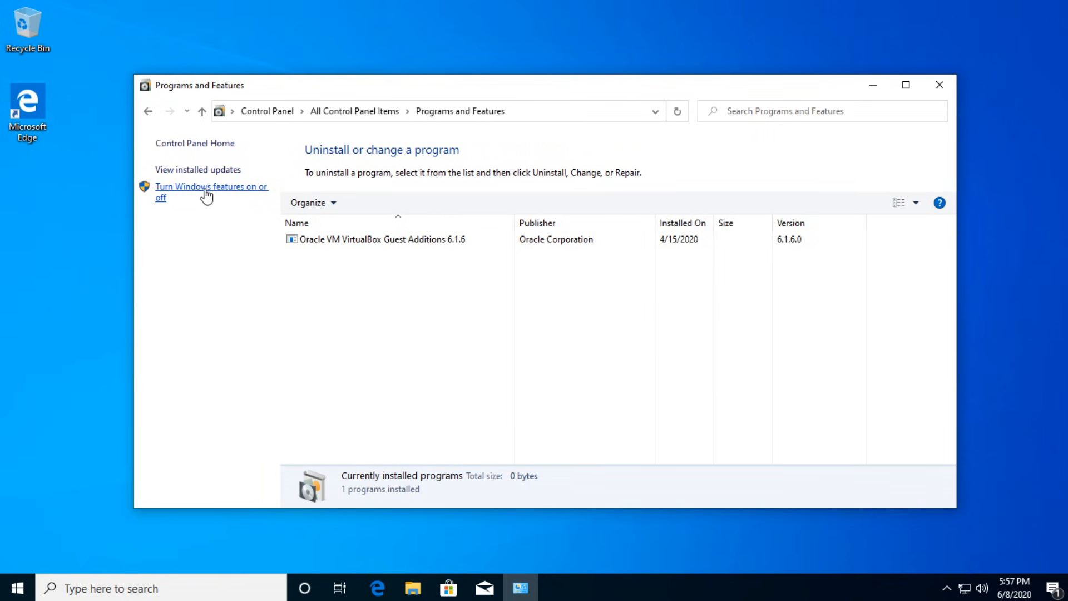
Enable .NET Framework 3.5 and let Windows Update download its files.
left_click(204, 191)
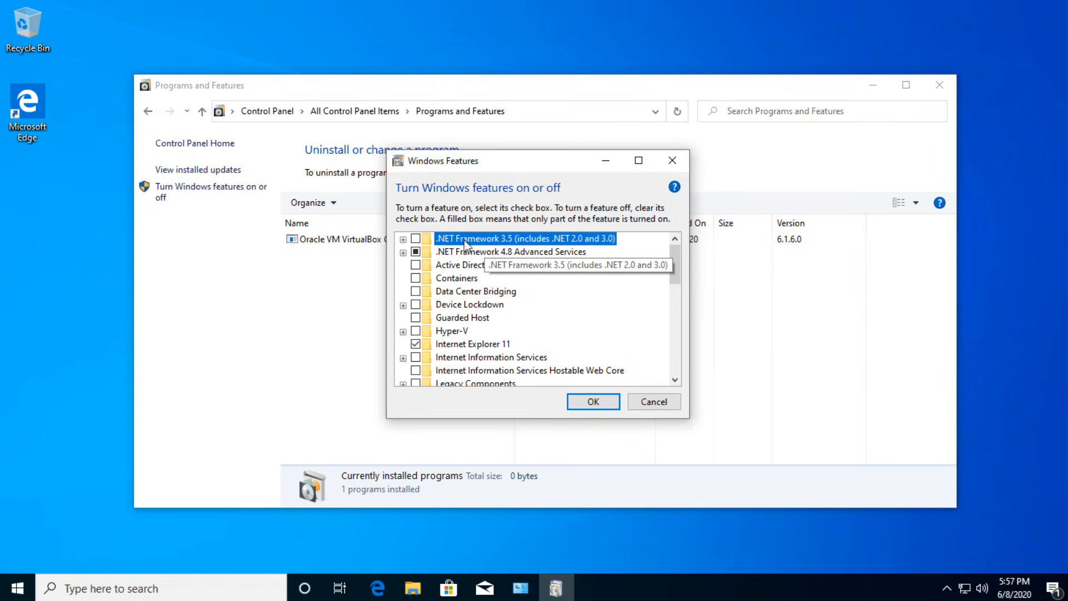
mouse_move(539, 254)
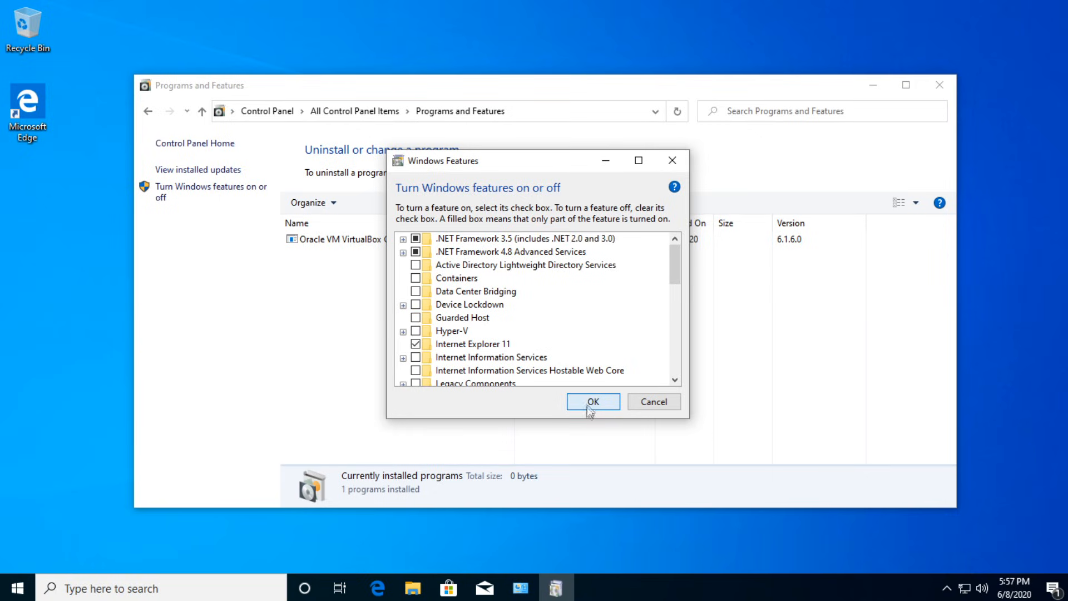
left_click(593, 402)
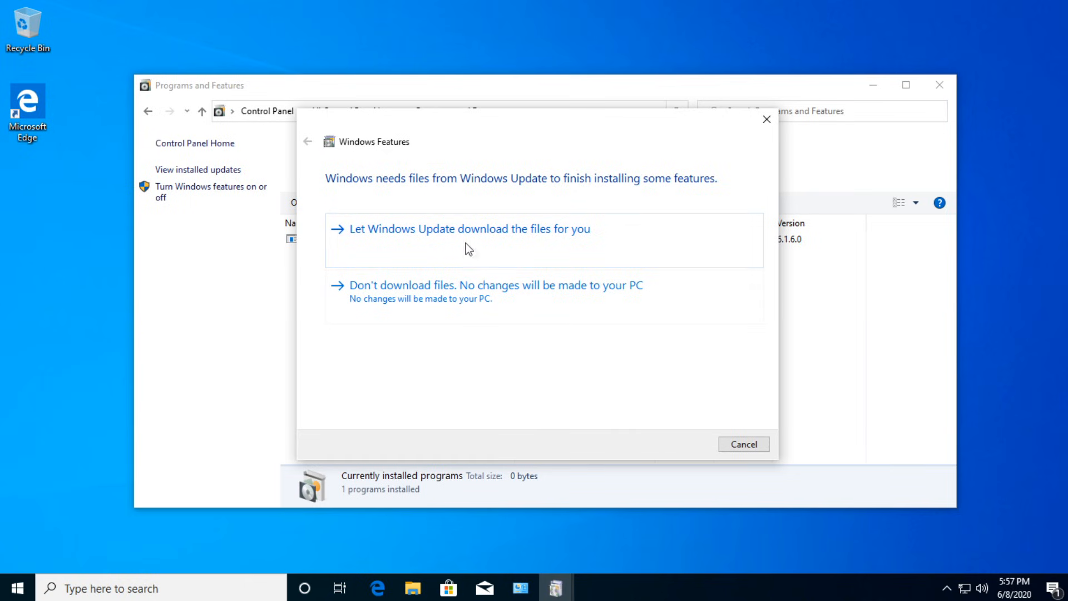
mouse_move(562, 194)
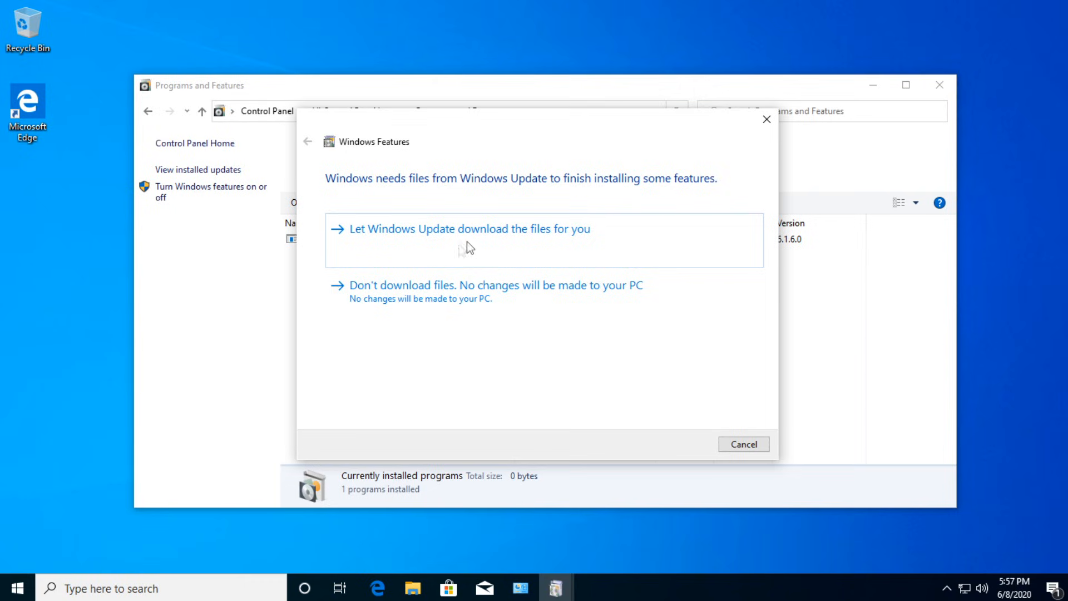
mouse_move(395, 246)
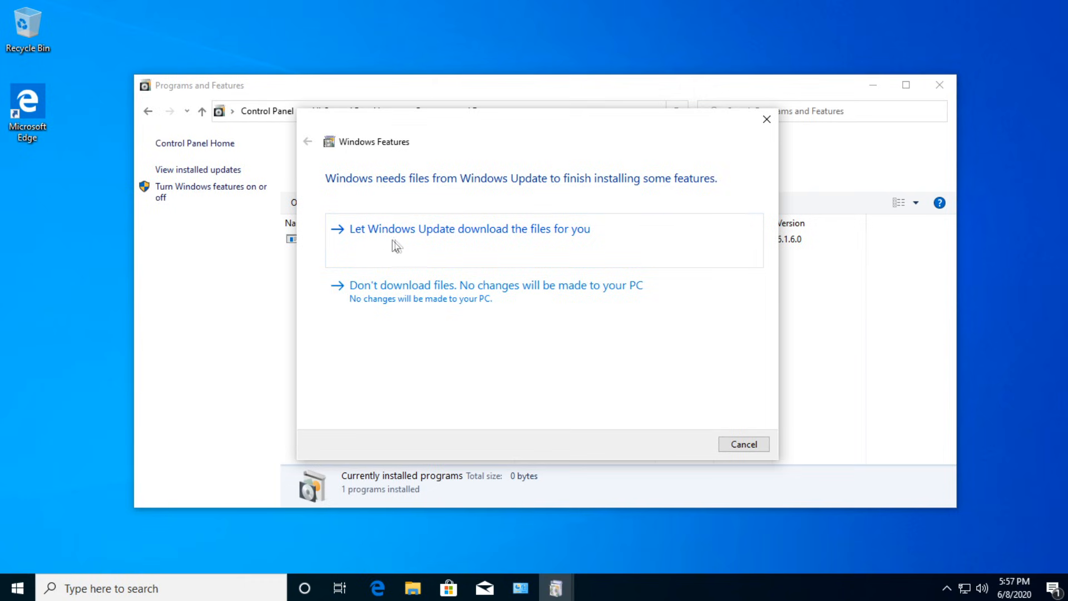
left_click(468, 230)
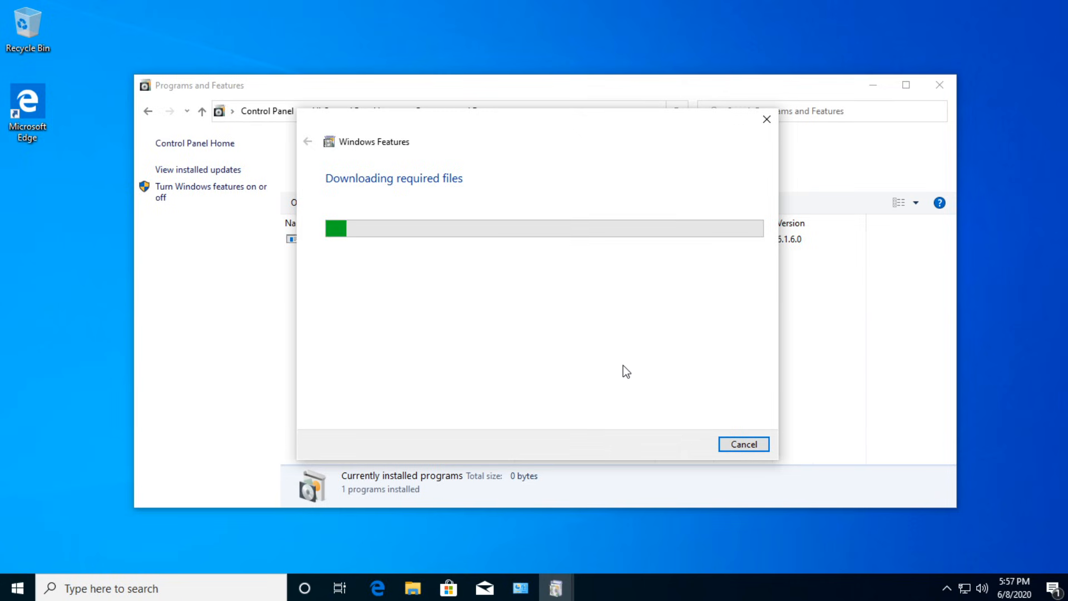
mouse_move(454, 238)
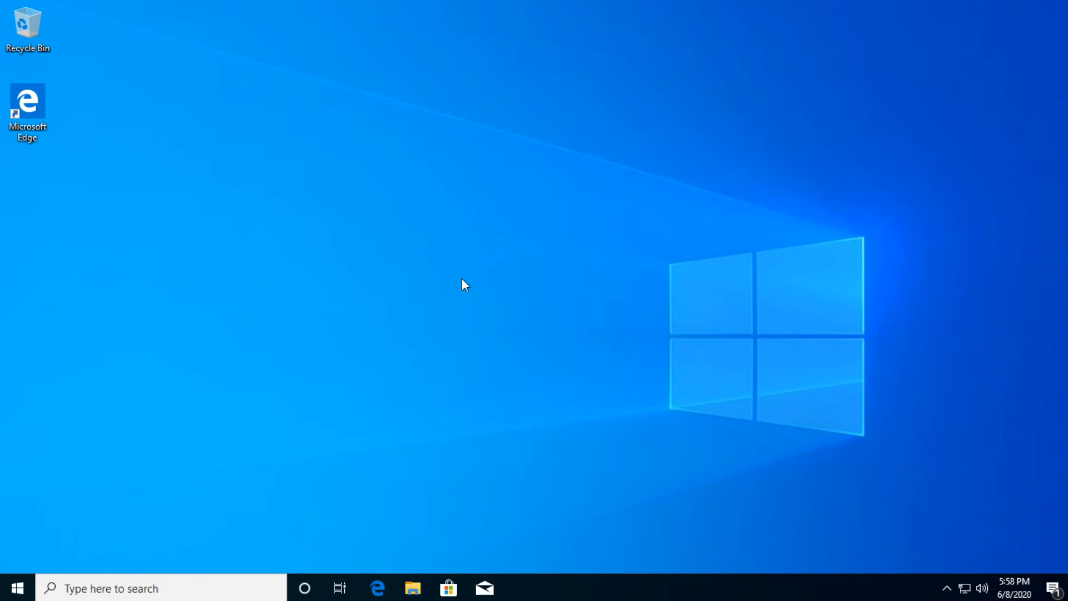
Search Google for 'xinput1_' and go to the dll-files.com xinput1_3.dll page.
left_click(376, 587)
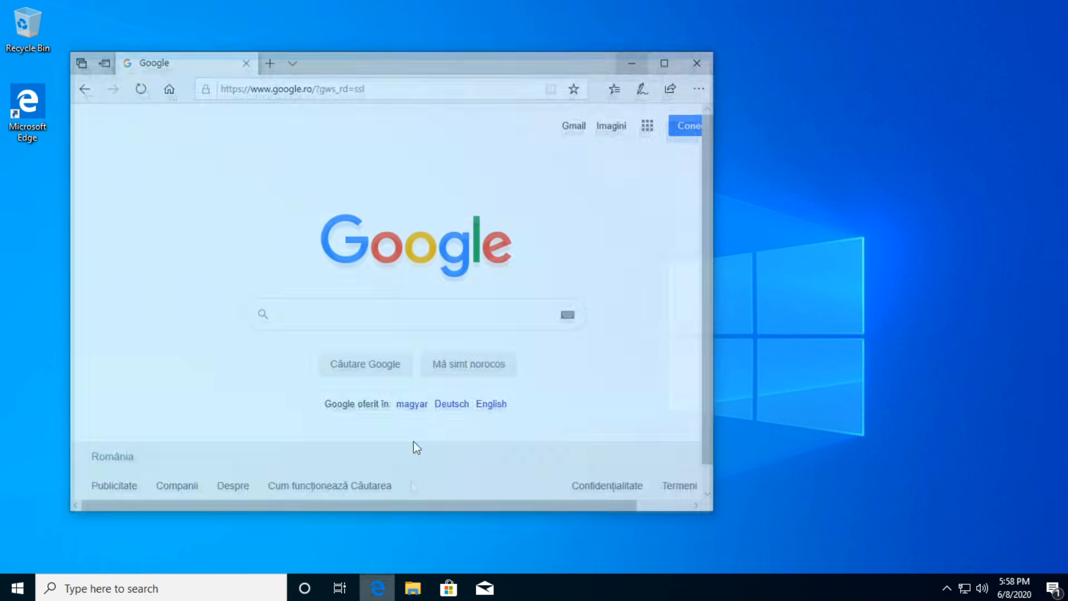
left_click(415, 314)
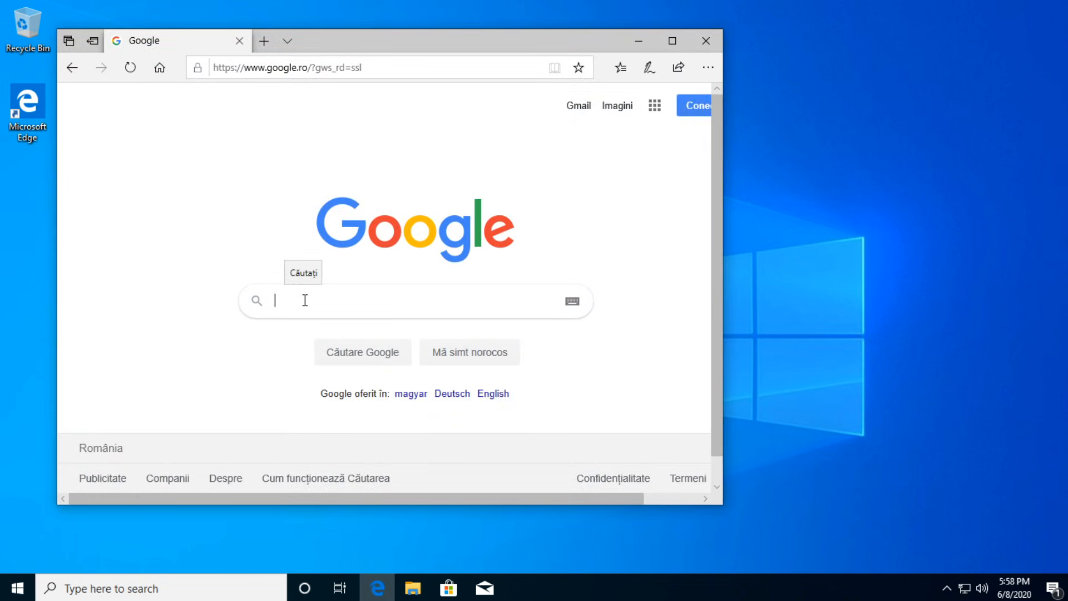
type("xinput1_3.dll")
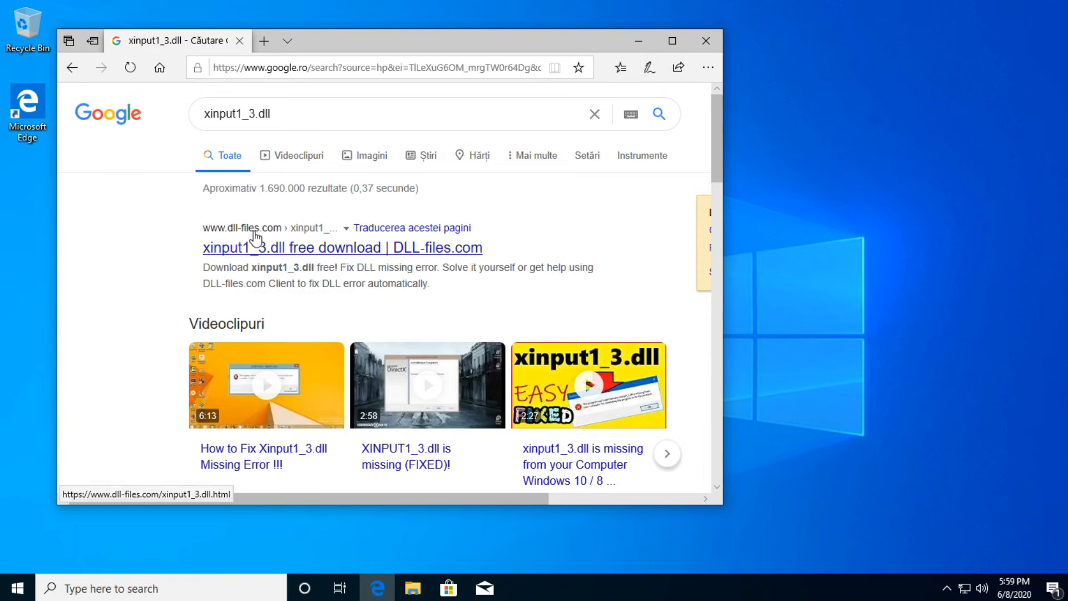
left_click(343, 247)
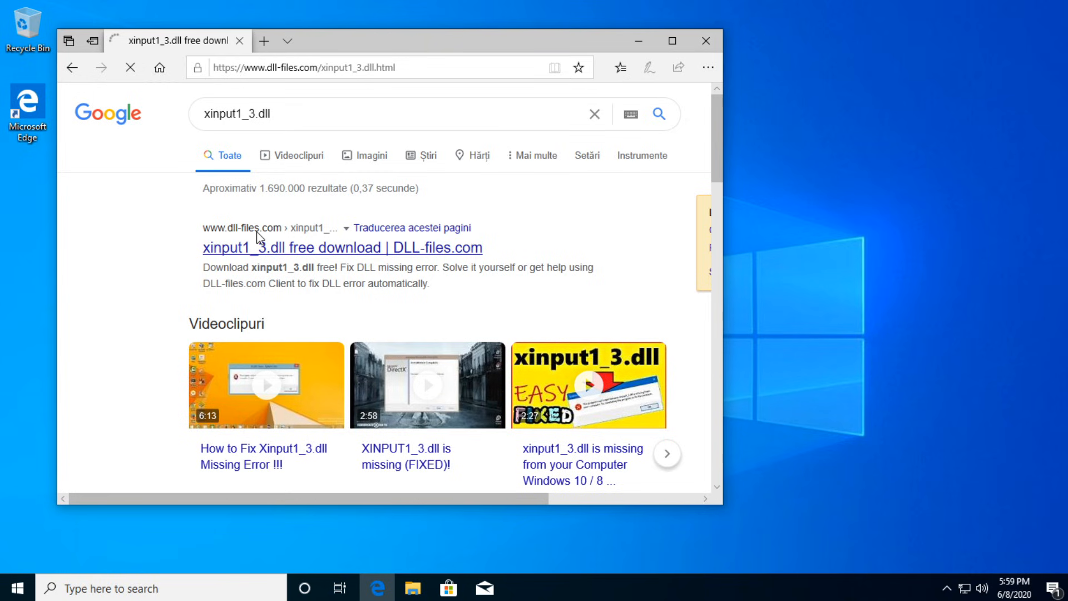
left_click(342, 247)
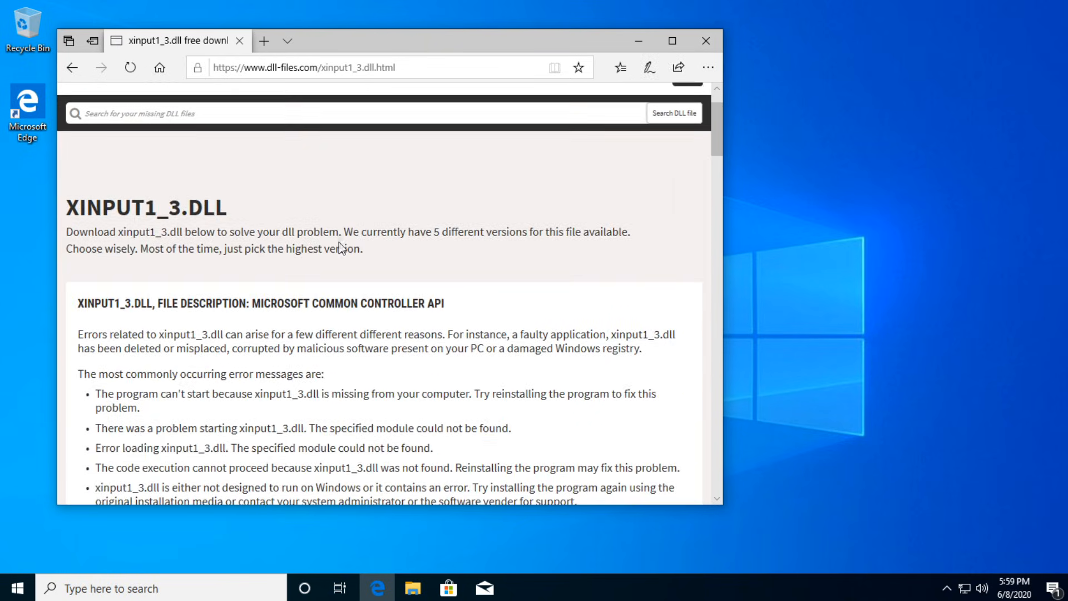
Download the 32-bit xinput1_3.dll zip and save it to the Desktop.
scroll("down", 3)
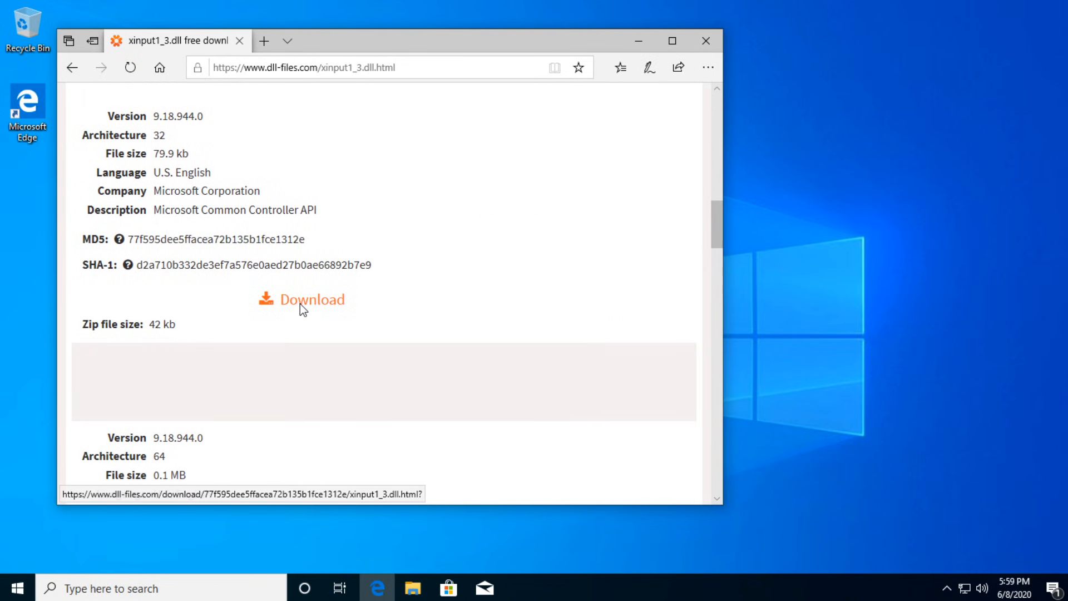
scroll("down", 3)
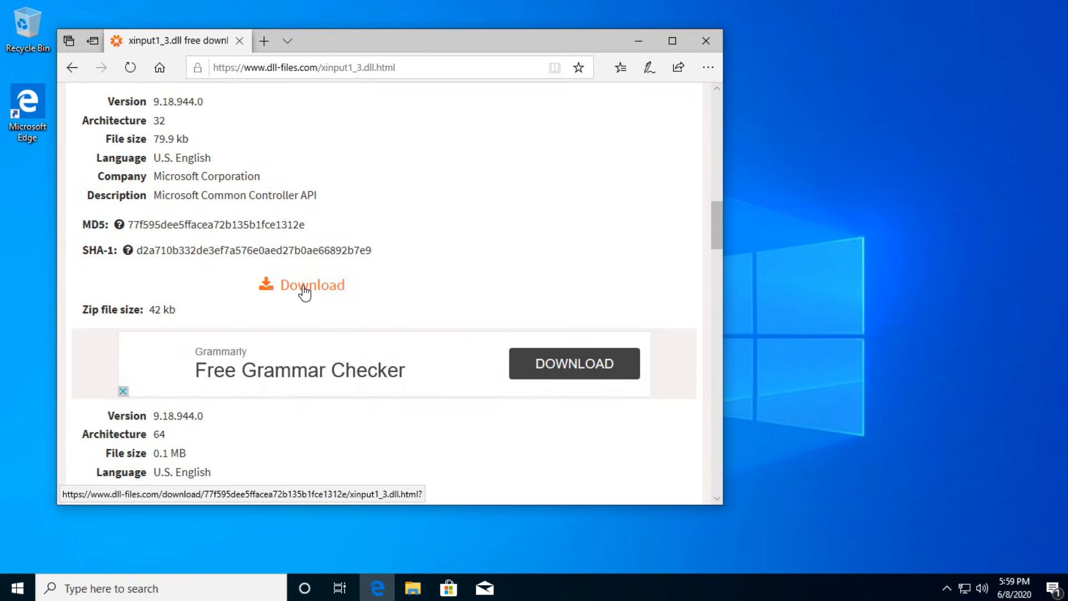
left_click(312, 285)
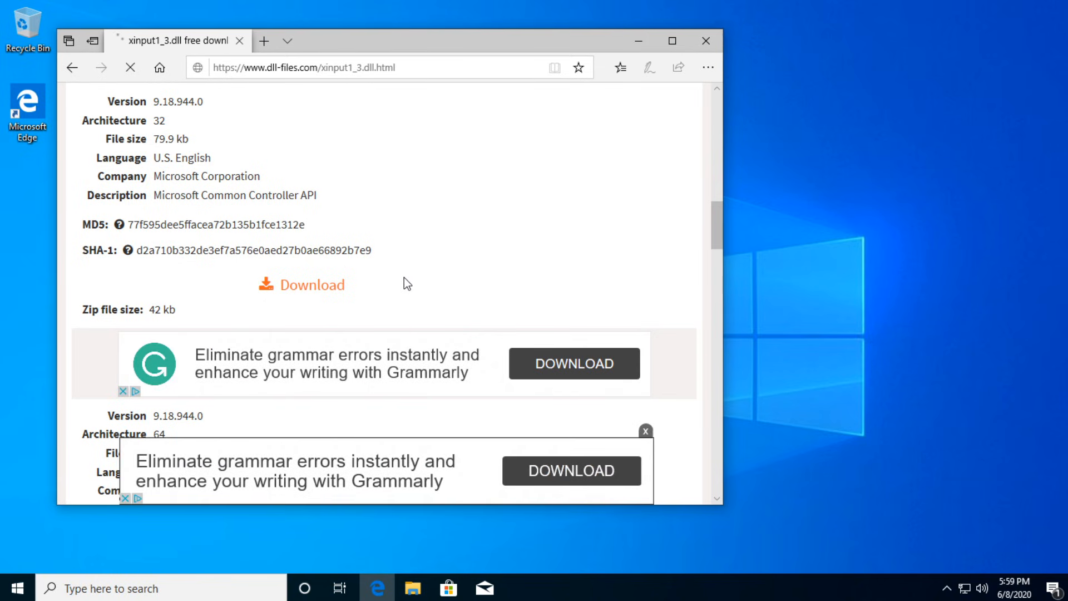
left_click(312, 285)
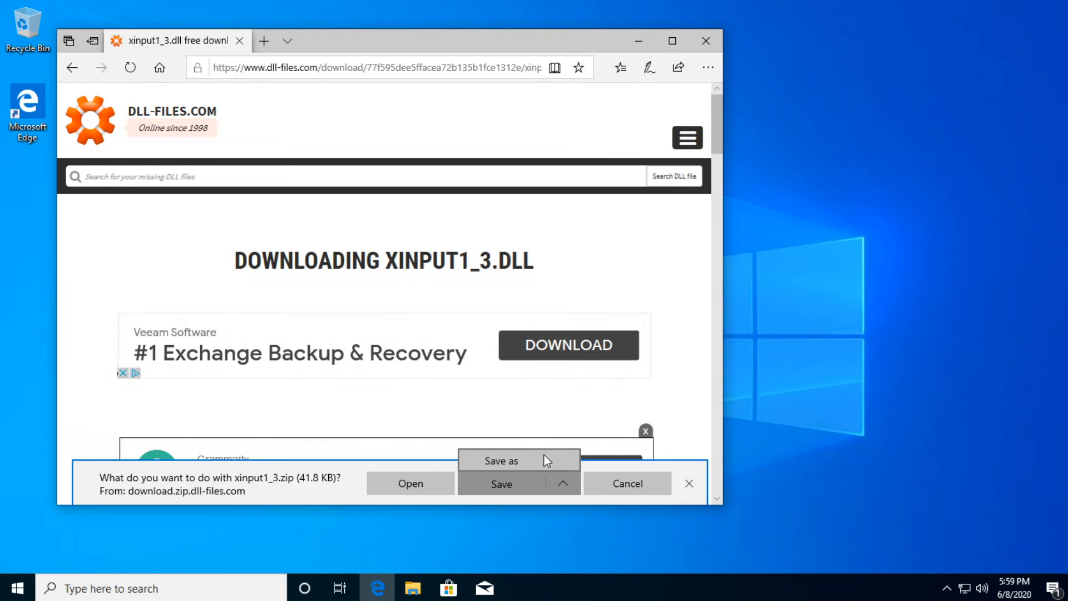
left_click(502, 461)
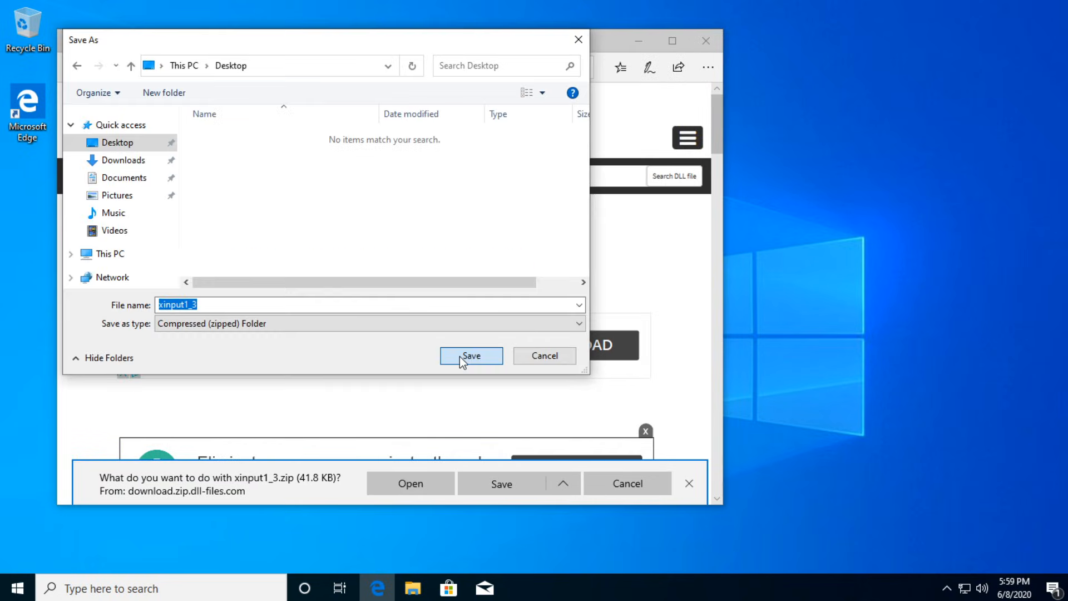
left_click(471, 356)
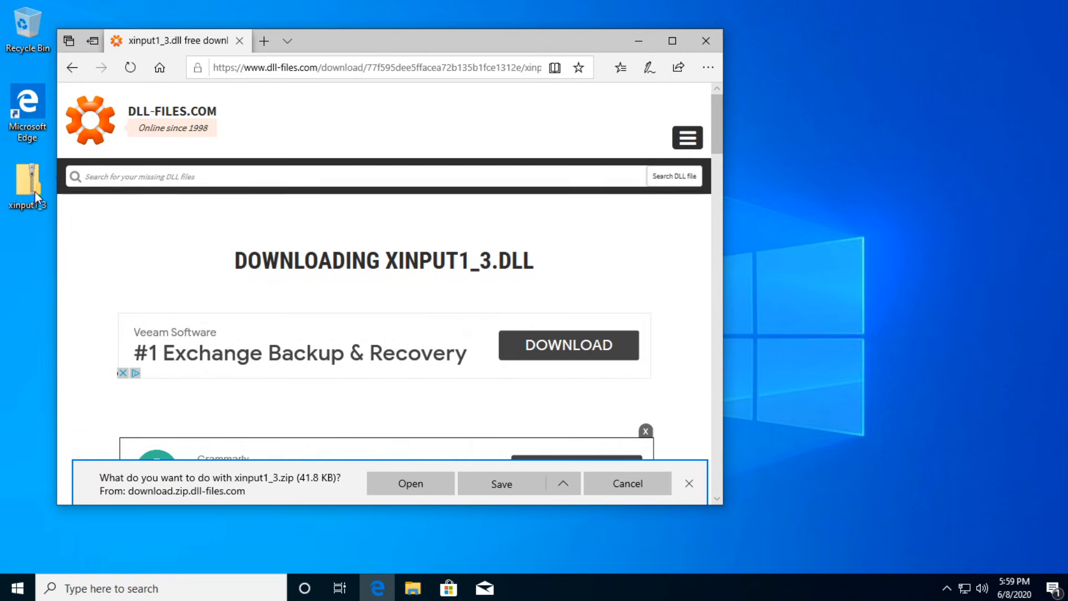
Extract the downloaded xinput1_3.dll zip into a desktop folder.
left_click(707, 40)
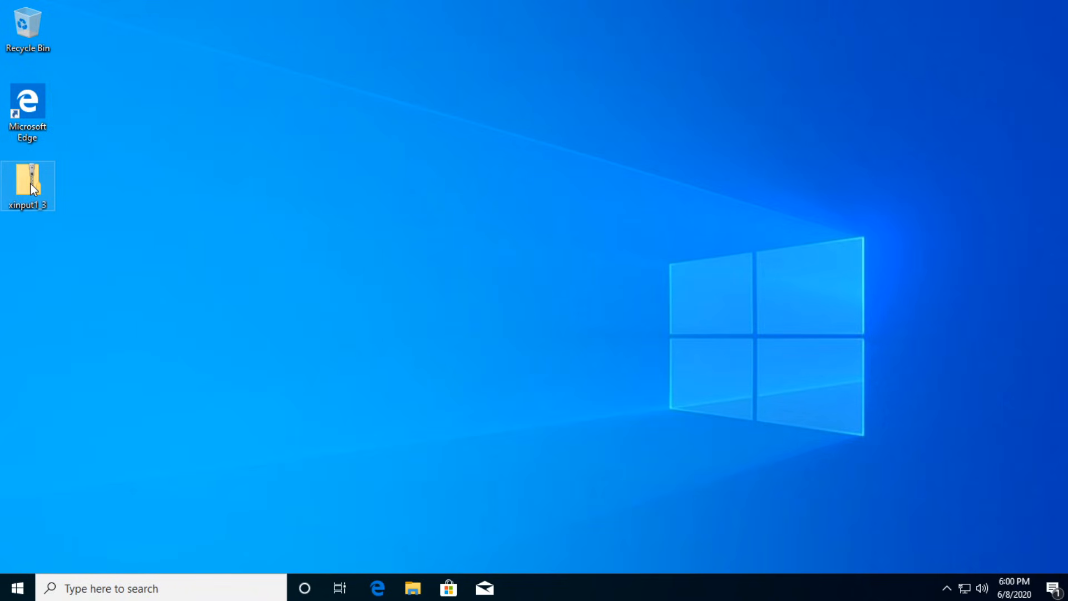
right_click(31, 187)
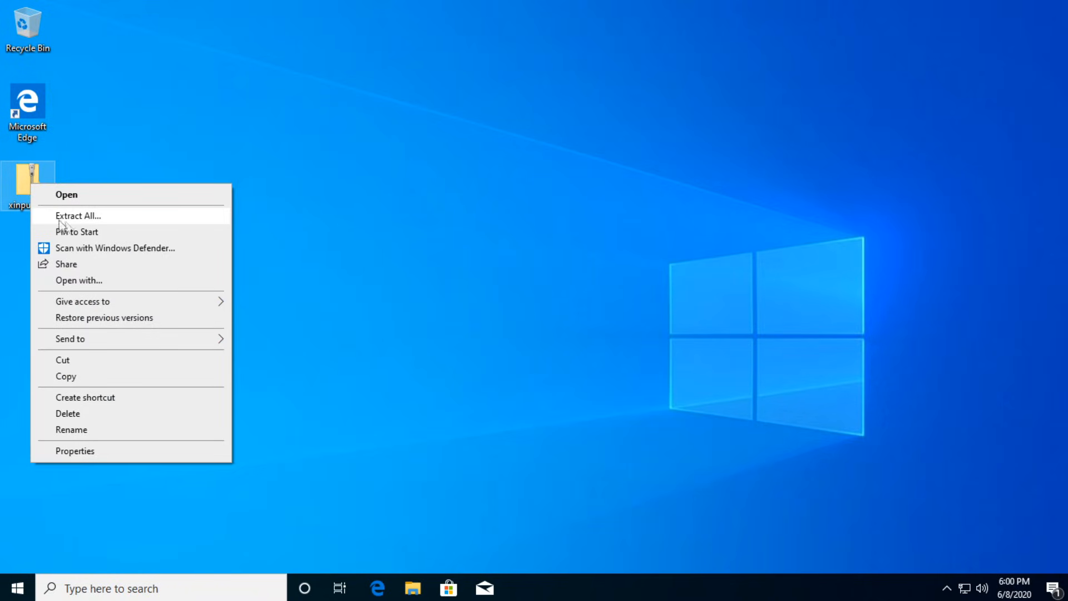
left_click(78, 216)
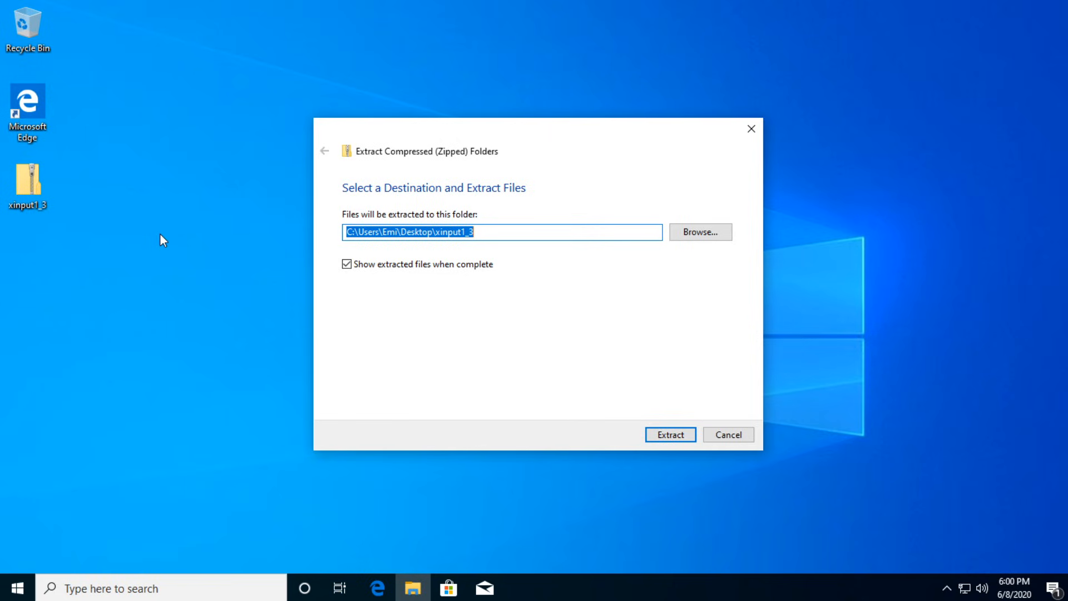
mouse_move(118, 195)
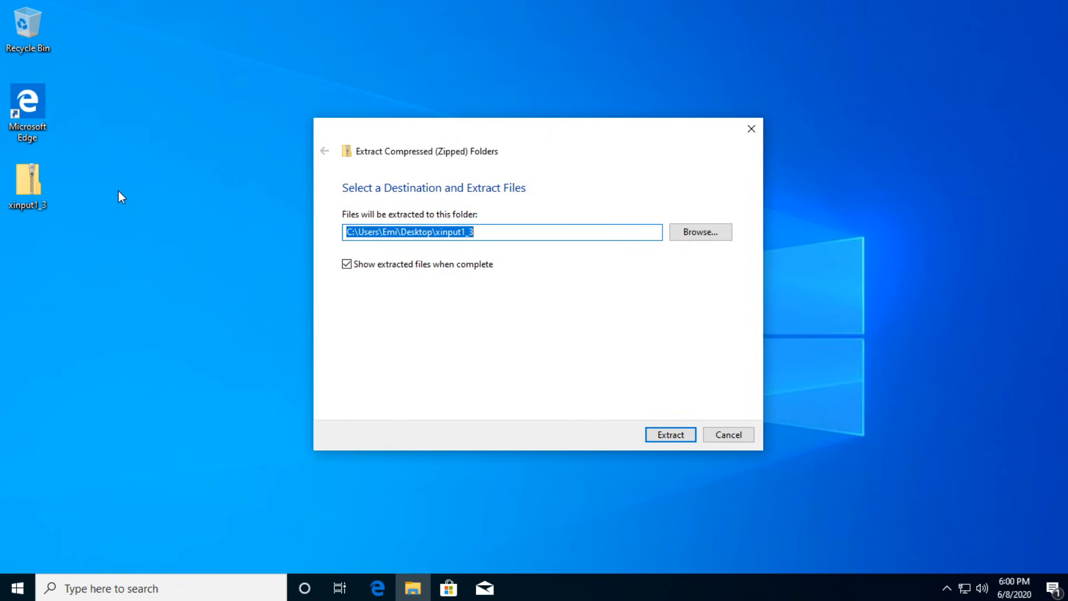
mouse_move(673, 449)
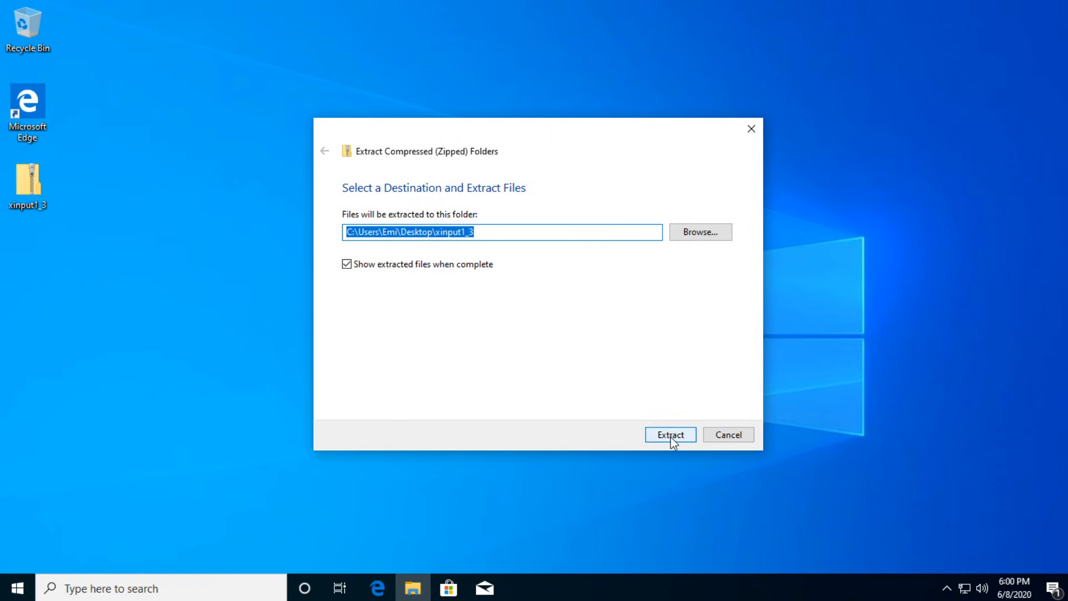
left_click(670, 433)
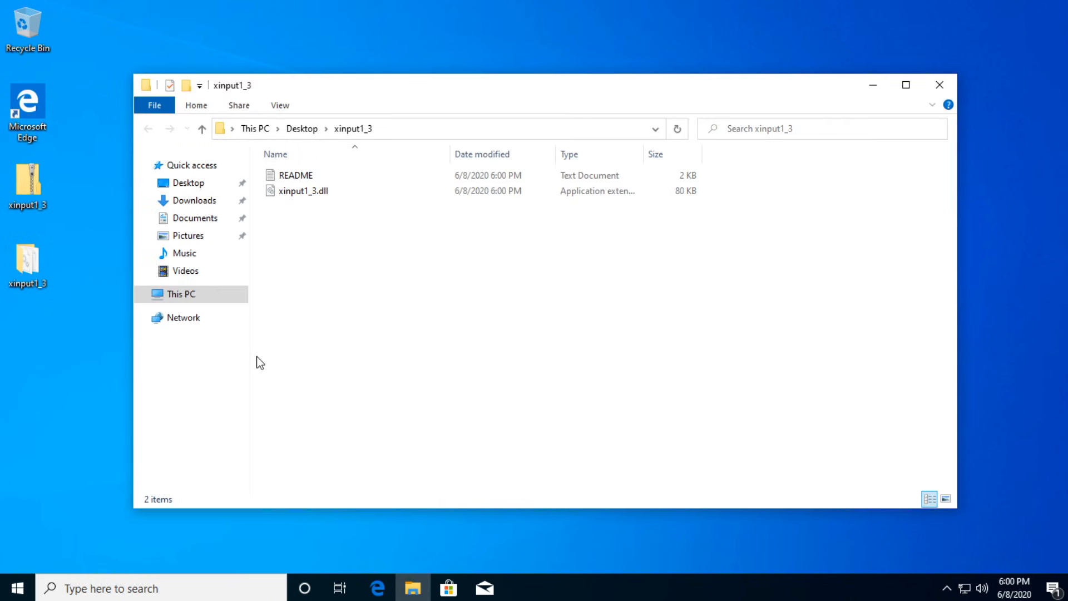
Copy xinput1_3.dll into C:\Windows\SysWOW64 with administrator permission.
left_click(301, 191)
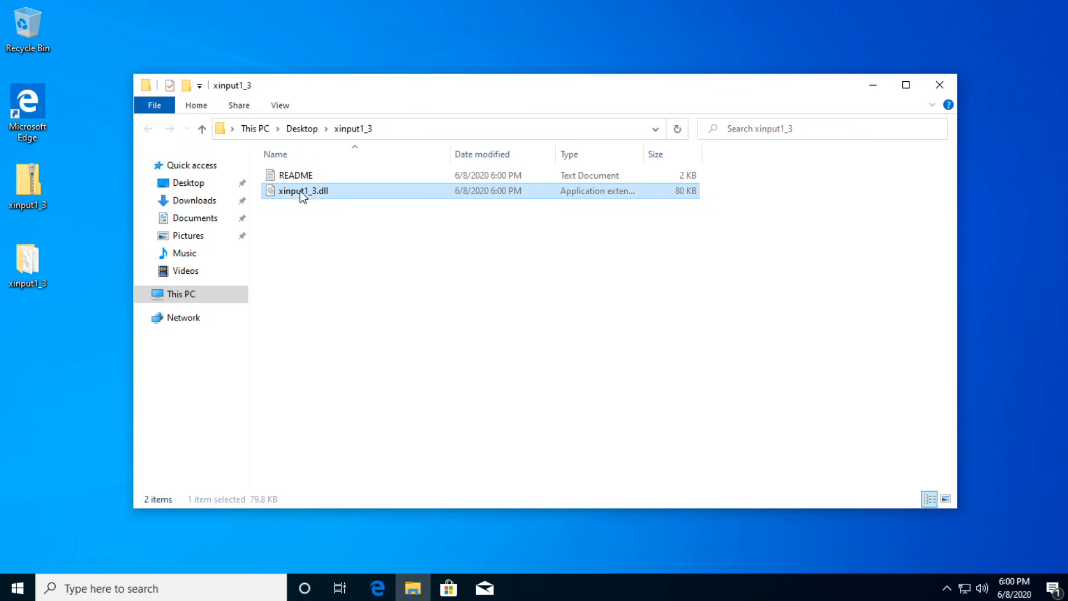
right_click(303, 194)
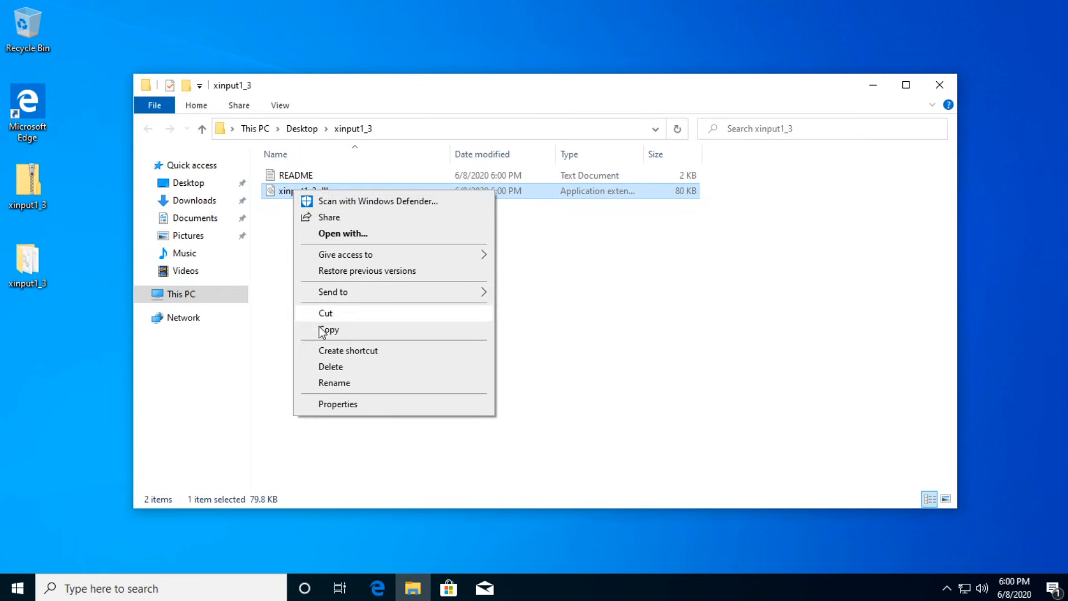
left_click(180, 293)
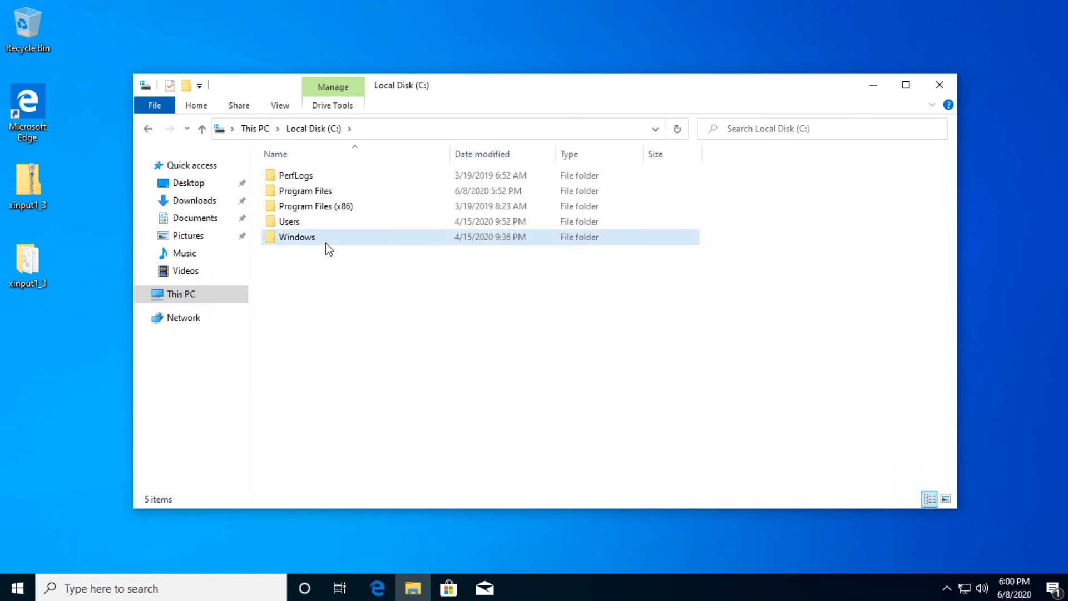
double_click(296, 237)
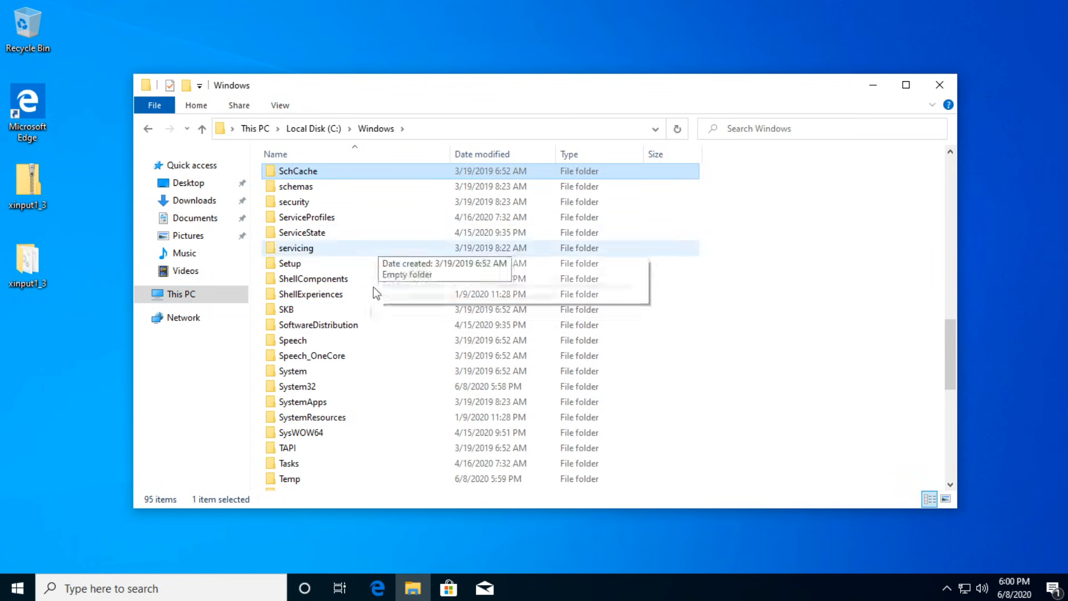
left_click(300, 432)
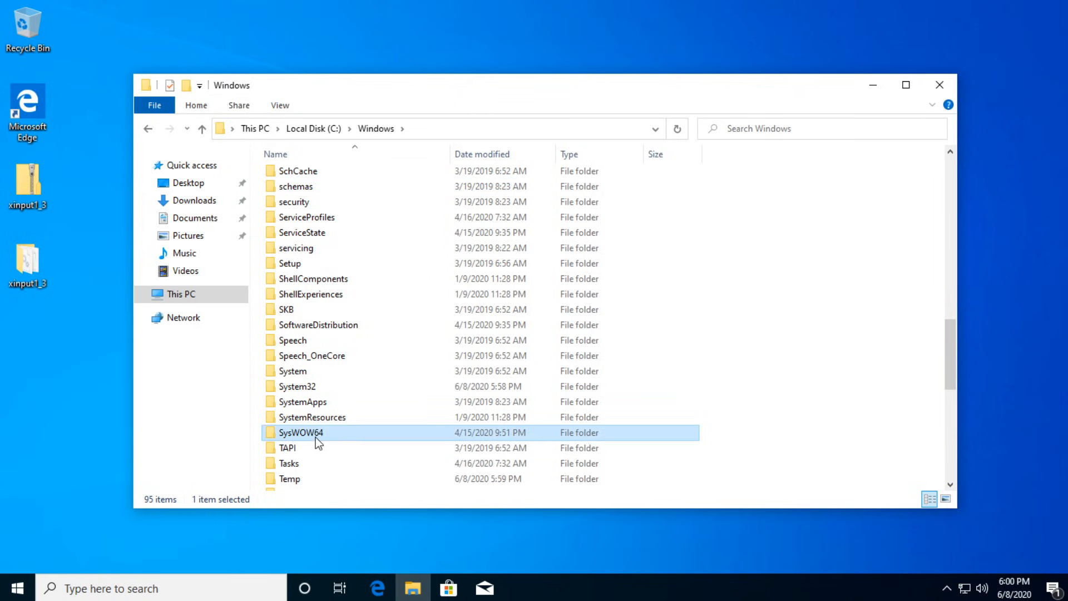
mouse_move(347, 438)
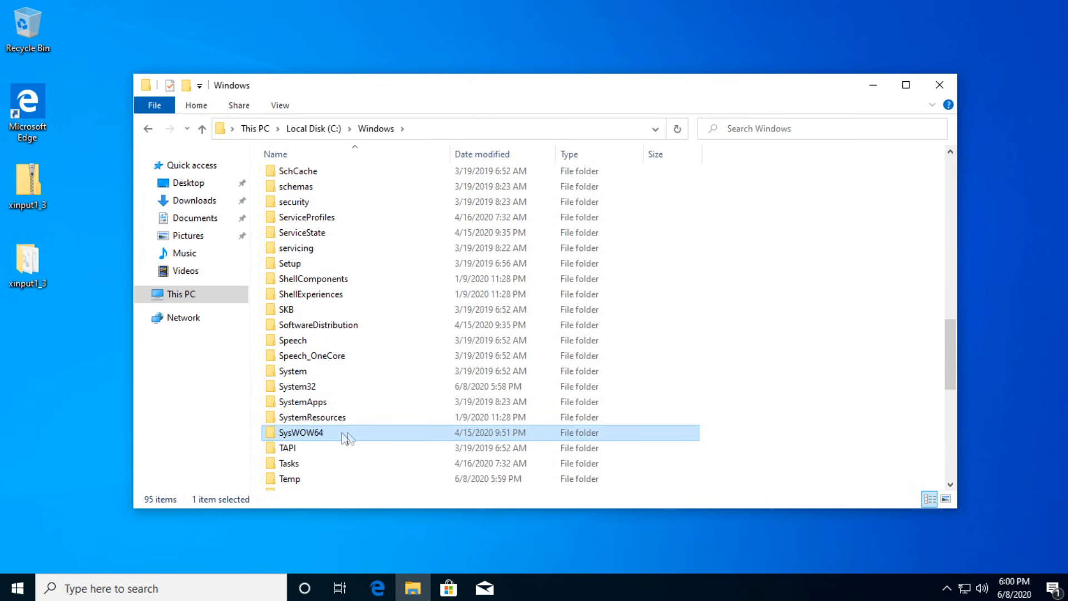
double_click(301, 432)
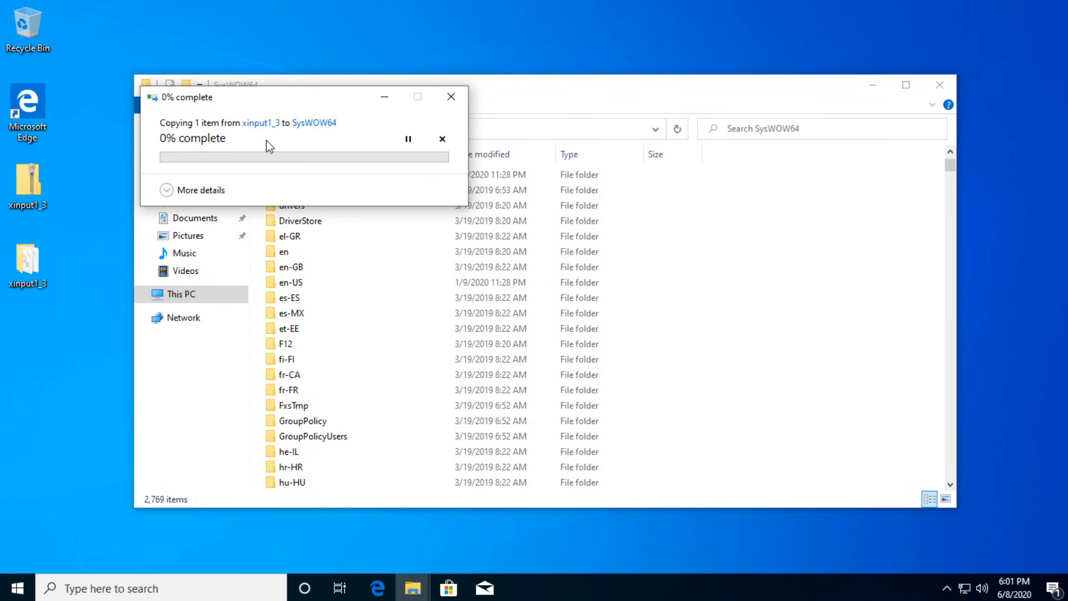
mouse_move(218, 147)
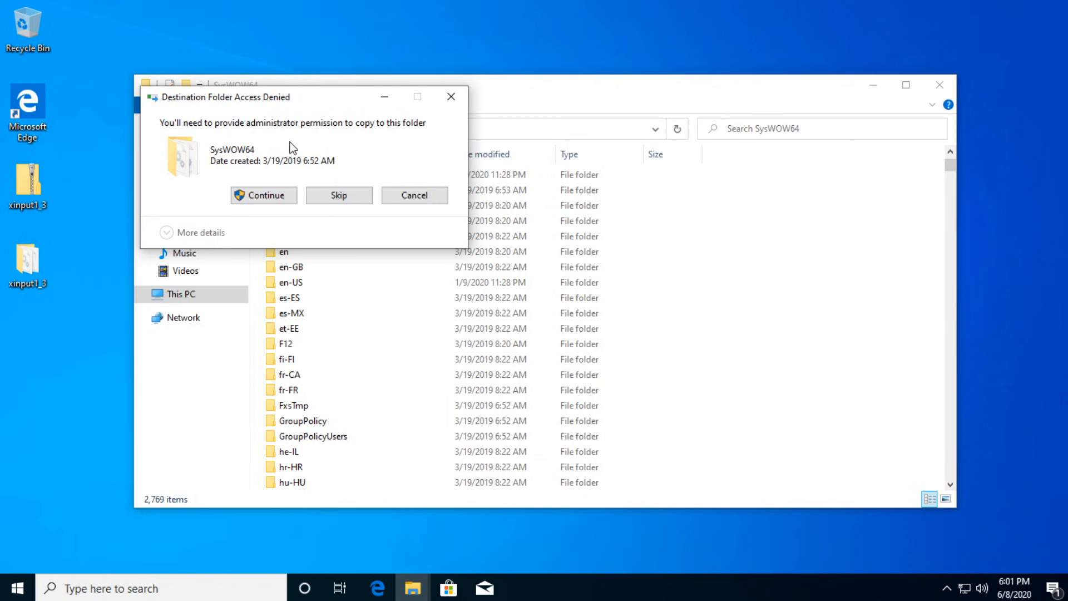
mouse_move(274, 138)
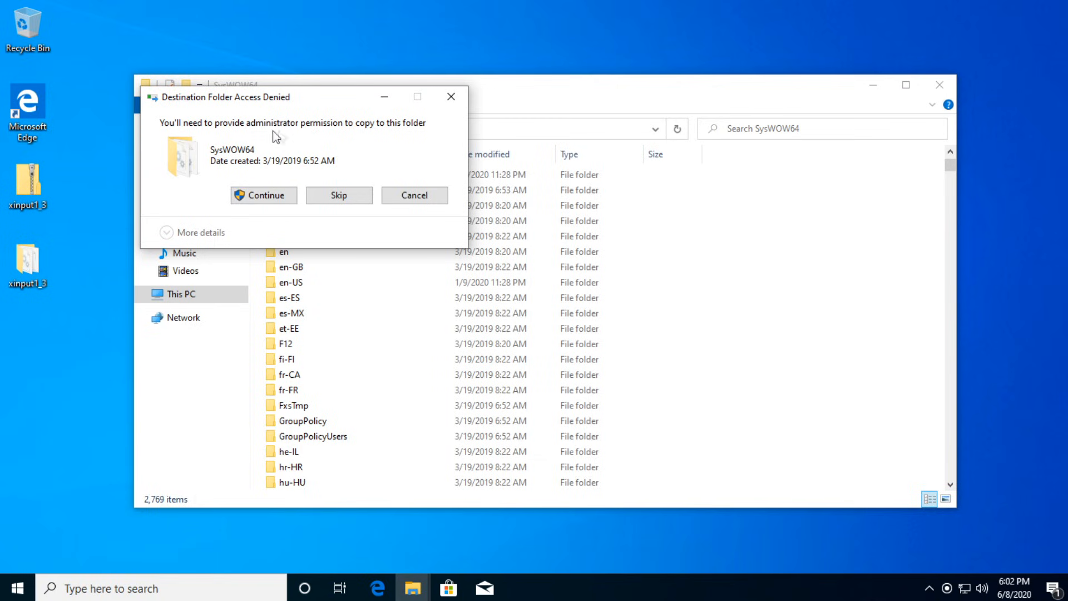
left_click(262, 195)
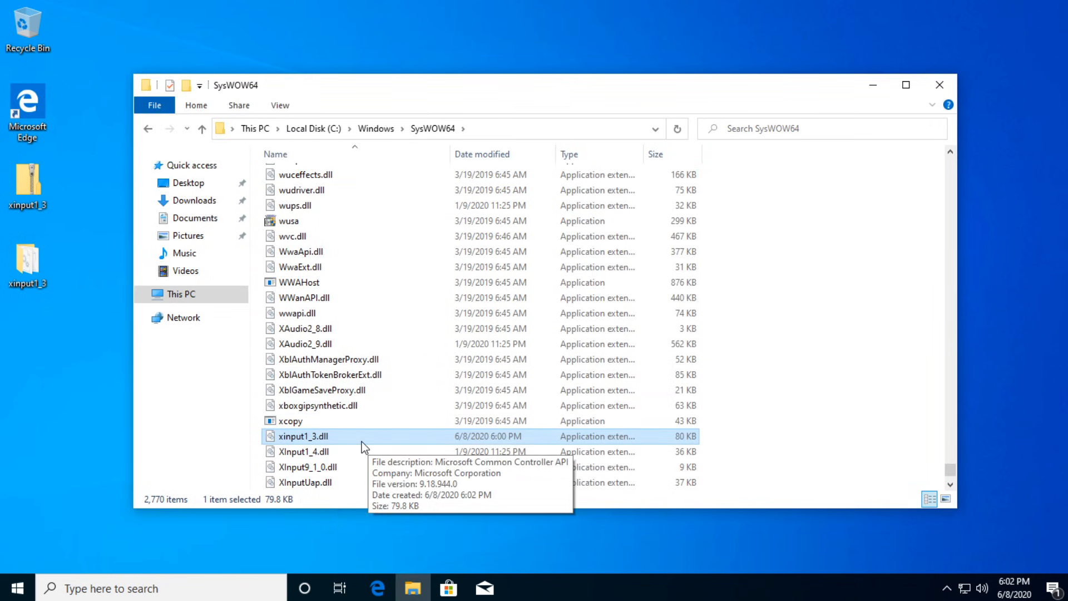
mouse_move(343, 445)
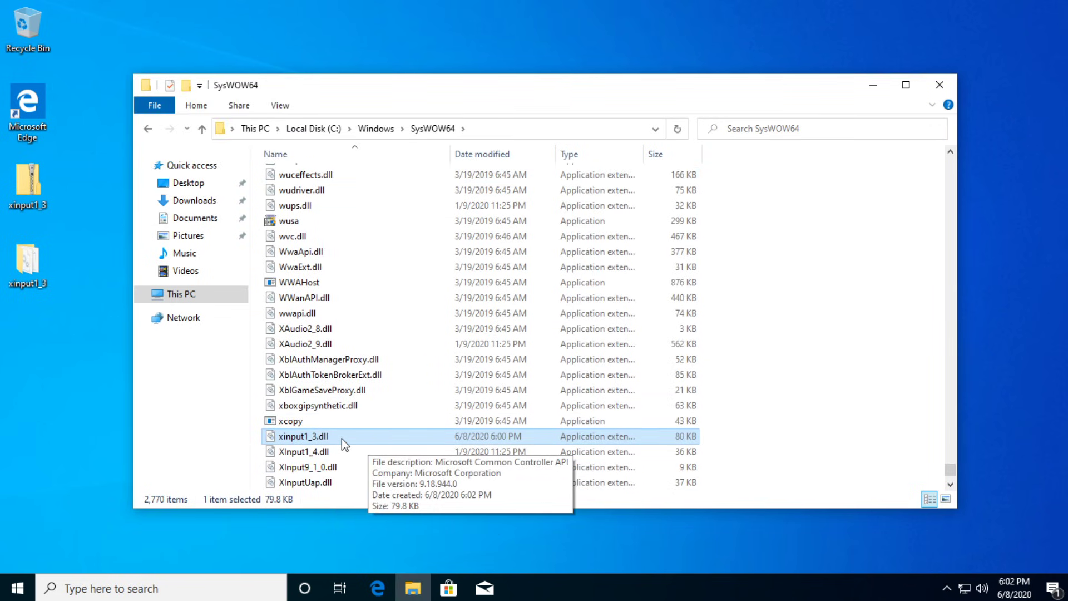
mouse_move(398, 432)
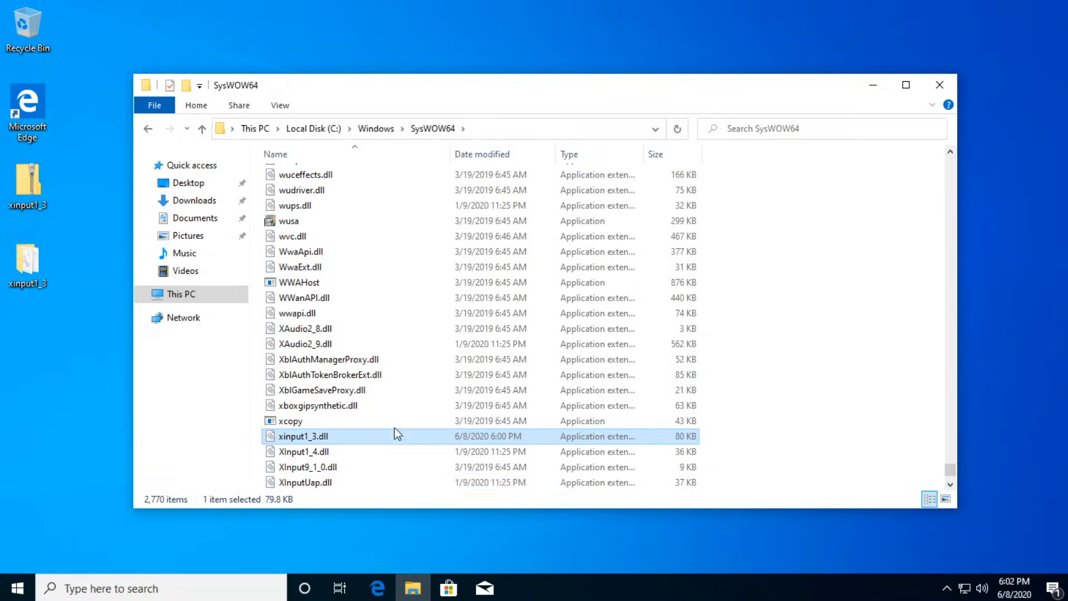
left_click(939, 84)
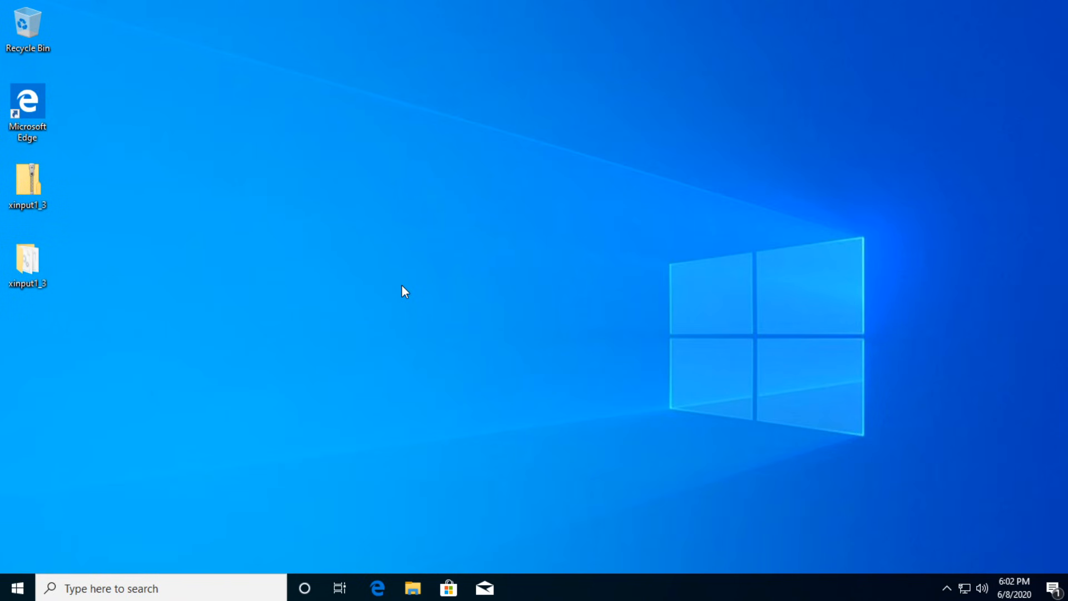
Download and run the DirectX end-user runtime web installer until components install.
left_click(374, 588)
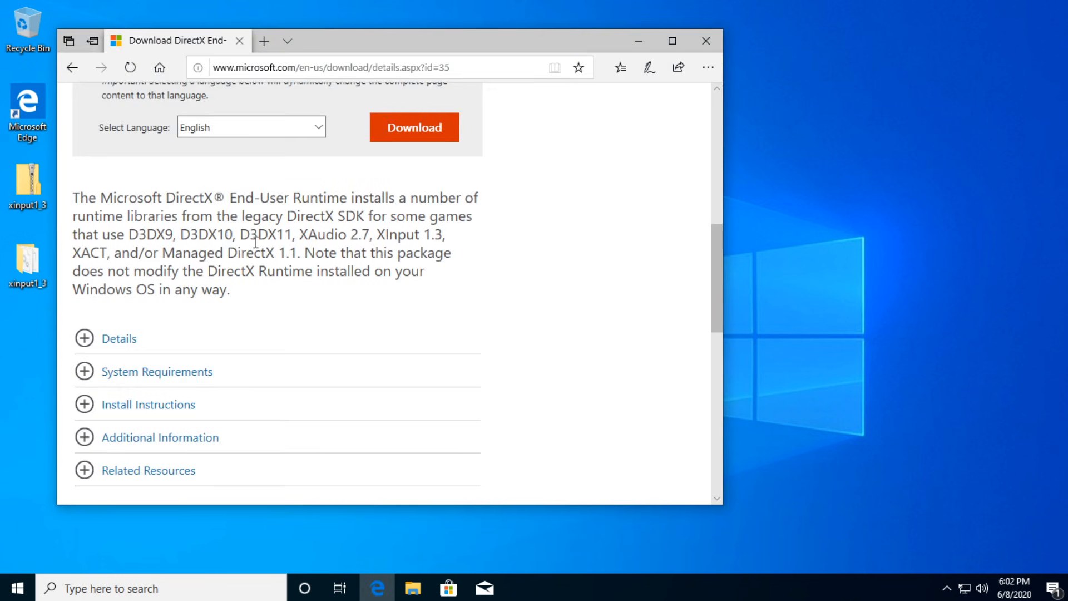
mouse_move(238, 184)
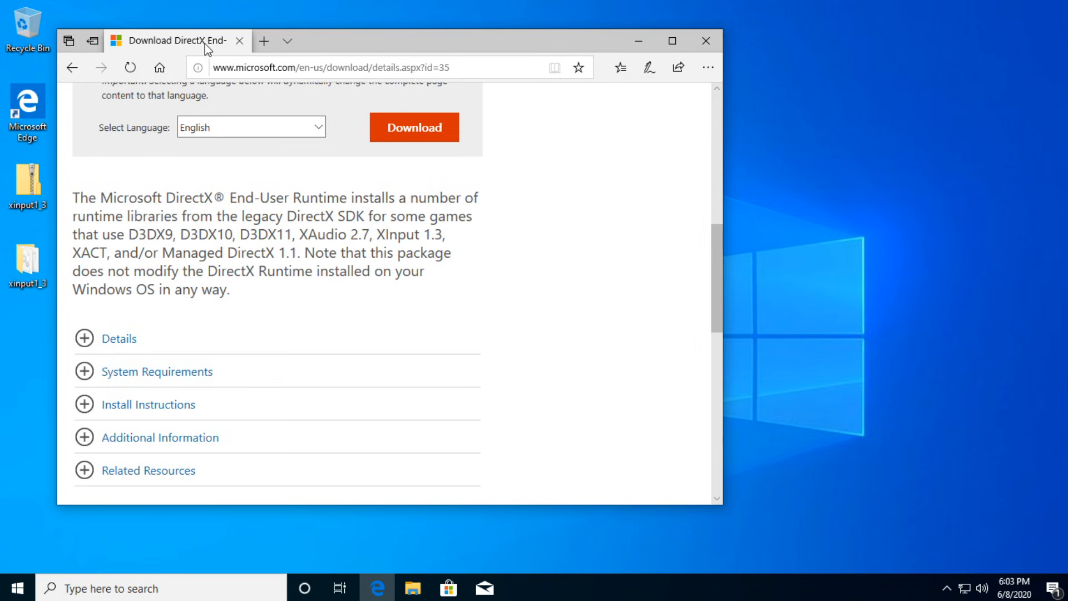
mouse_move(267, 212)
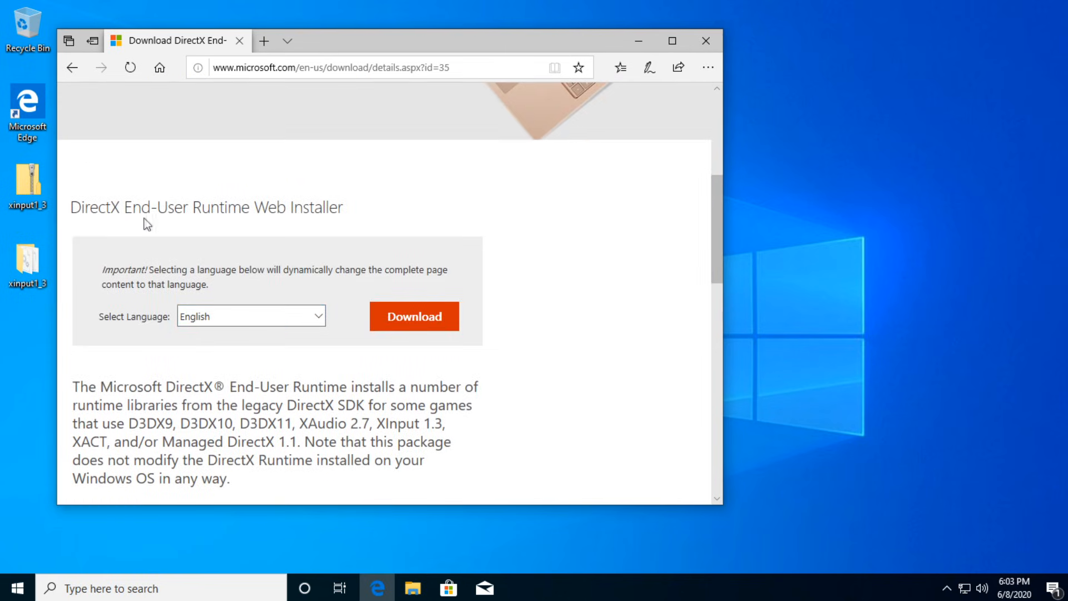
scroll("down", 3)
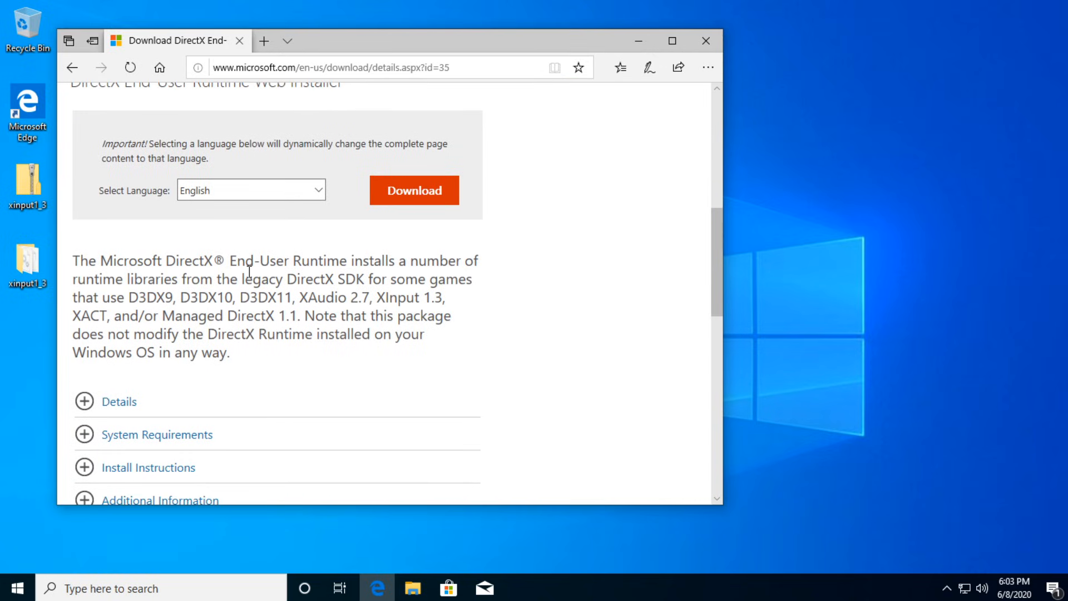
mouse_move(314, 226)
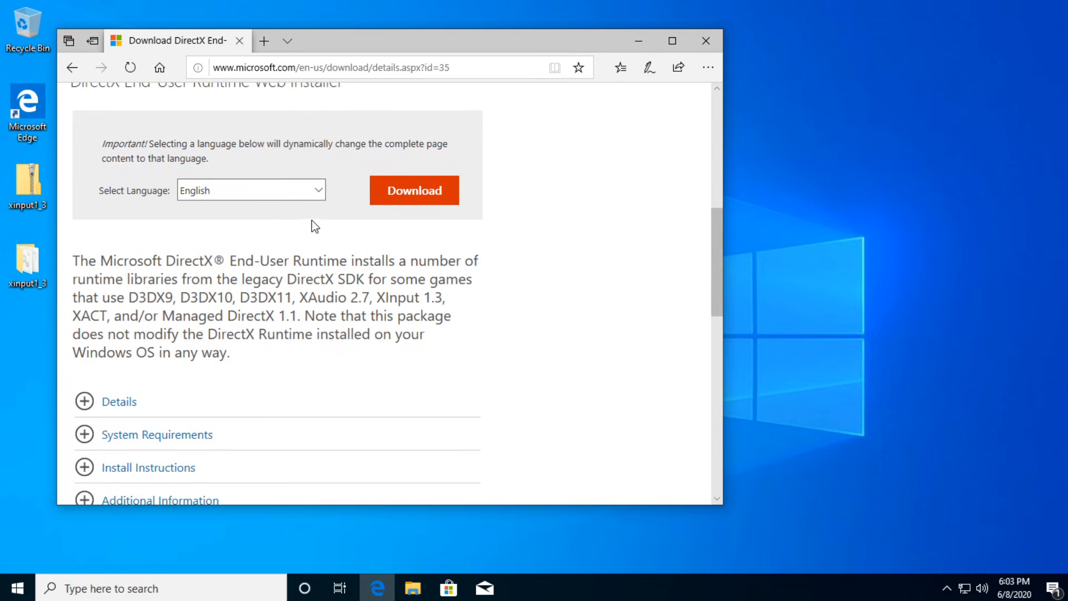
left_click(414, 189)
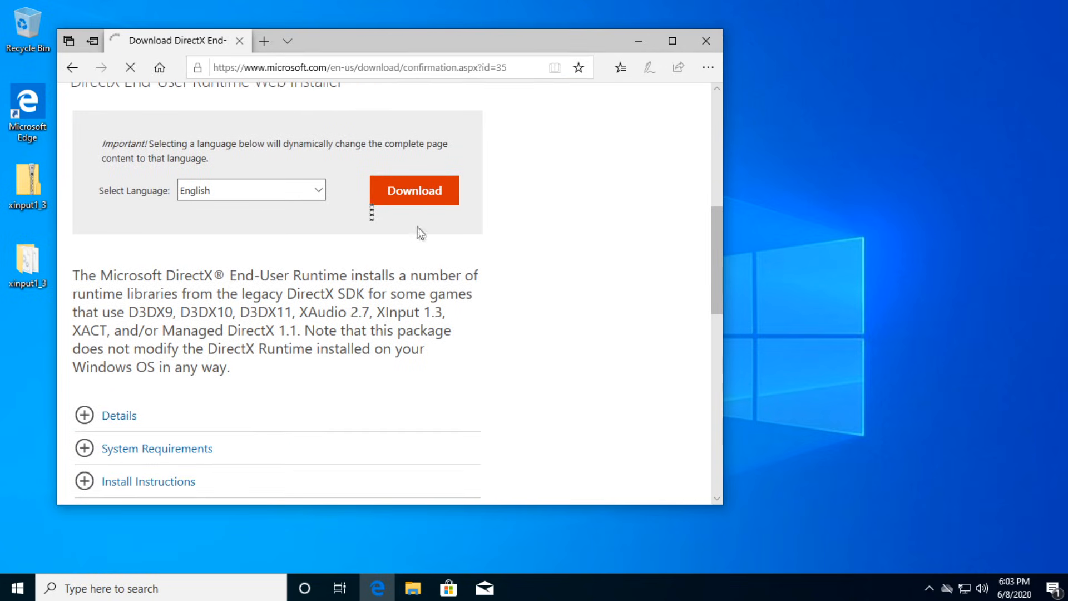
left_click(414, 189)
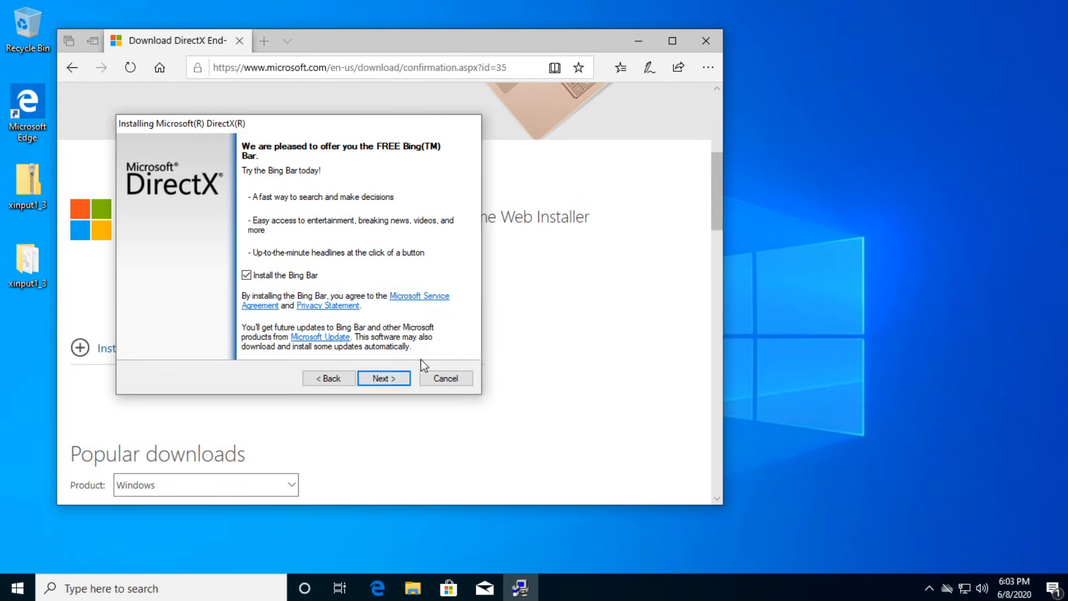
left_click(245, 276)
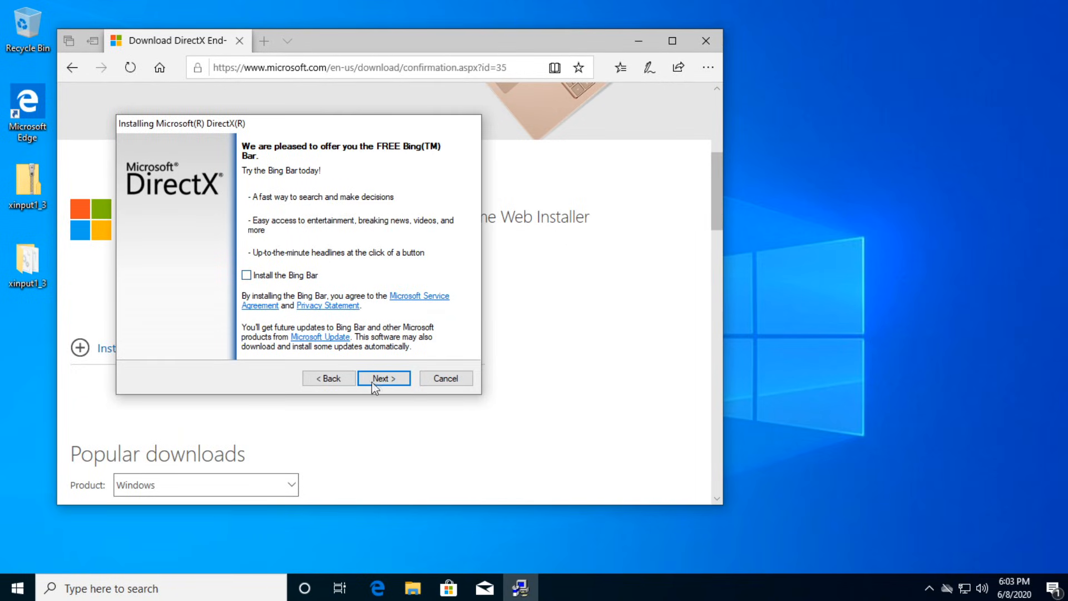
left_click(383, 378)
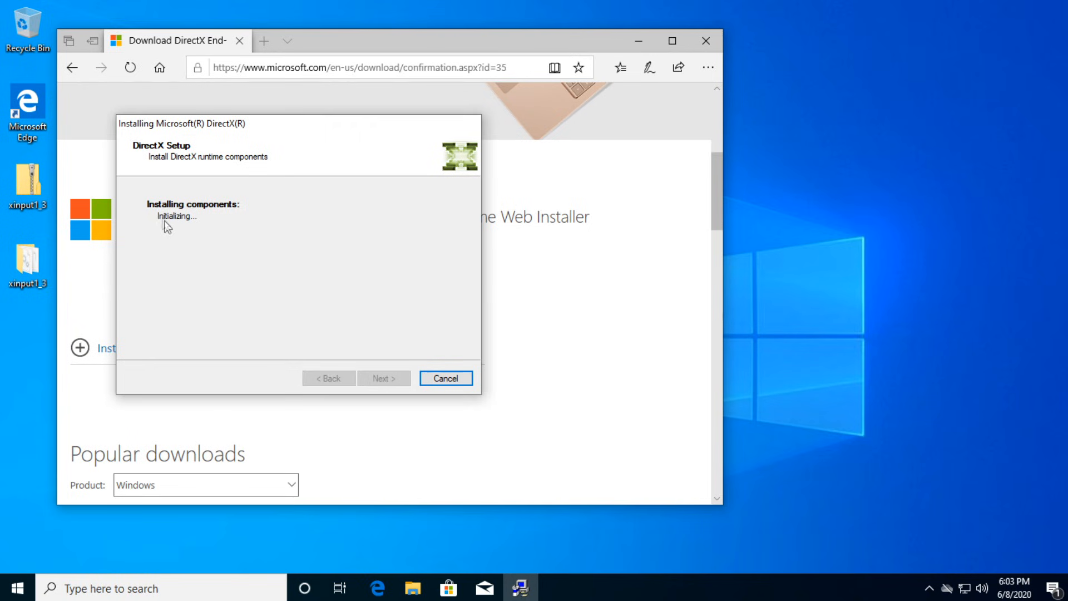
mouse_move(219, 235)
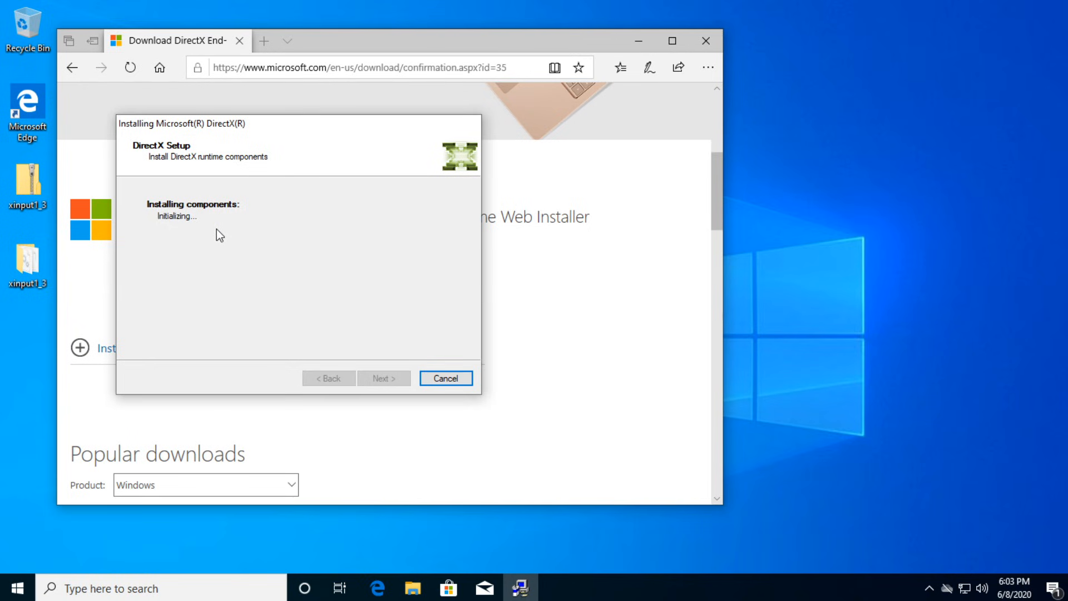
mouse_move(229, 237)
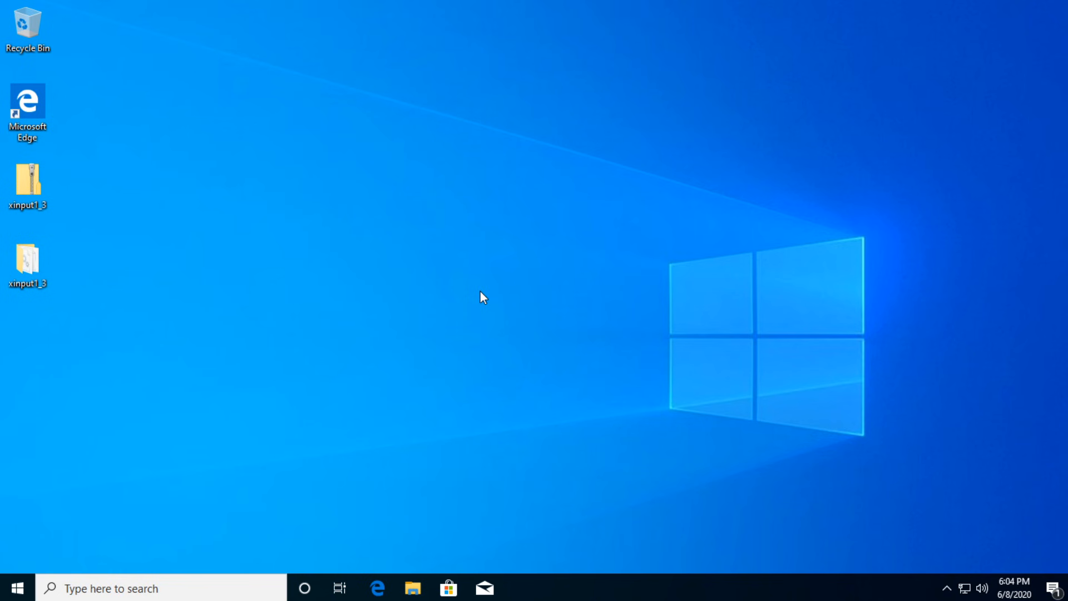
Return to Programs and Features through Control Panel.
left_click(122, 588)
type("control")
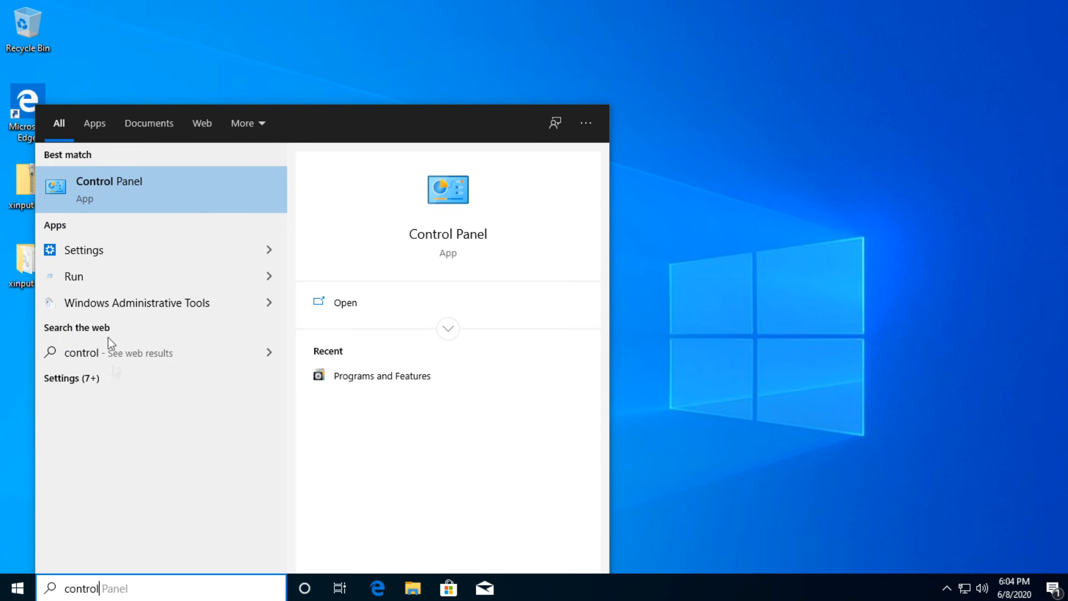
left_click(109, 189)
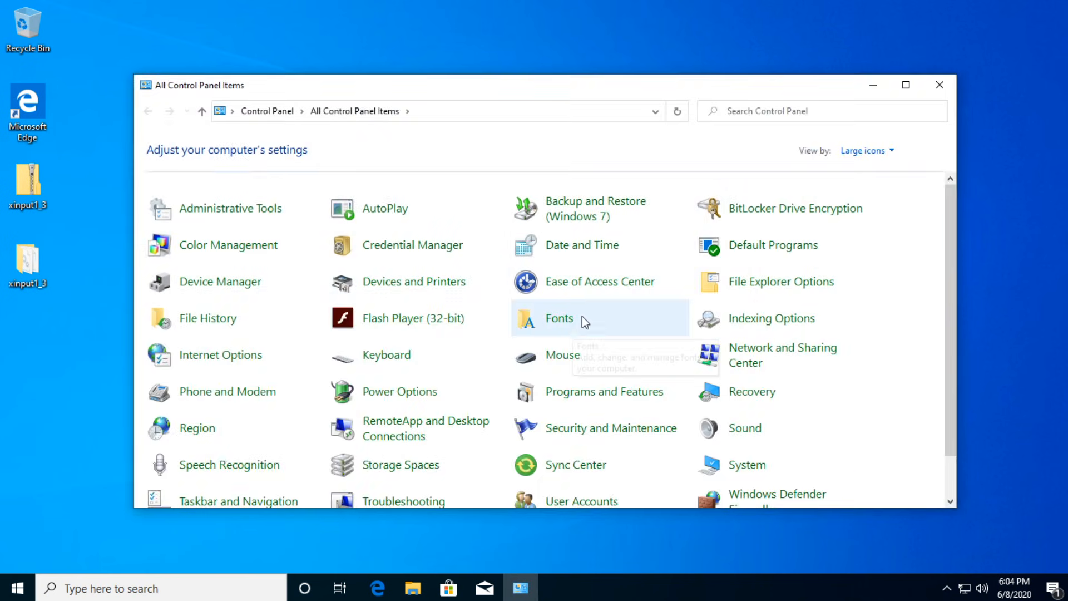
scroll("down", 3)
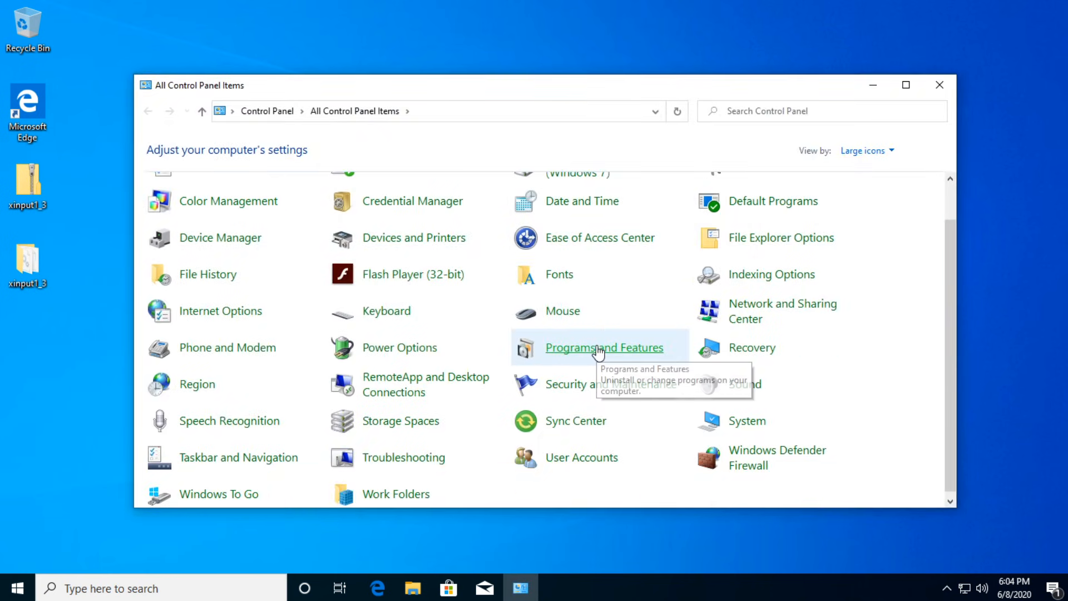
left_click(600, 348)
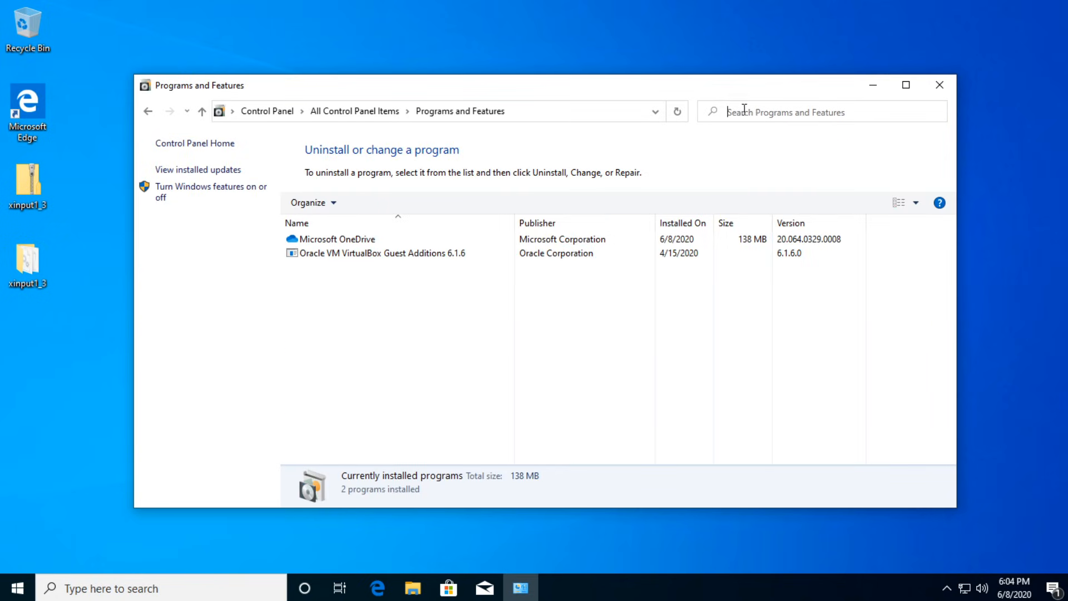
mouse_move(772, 109)
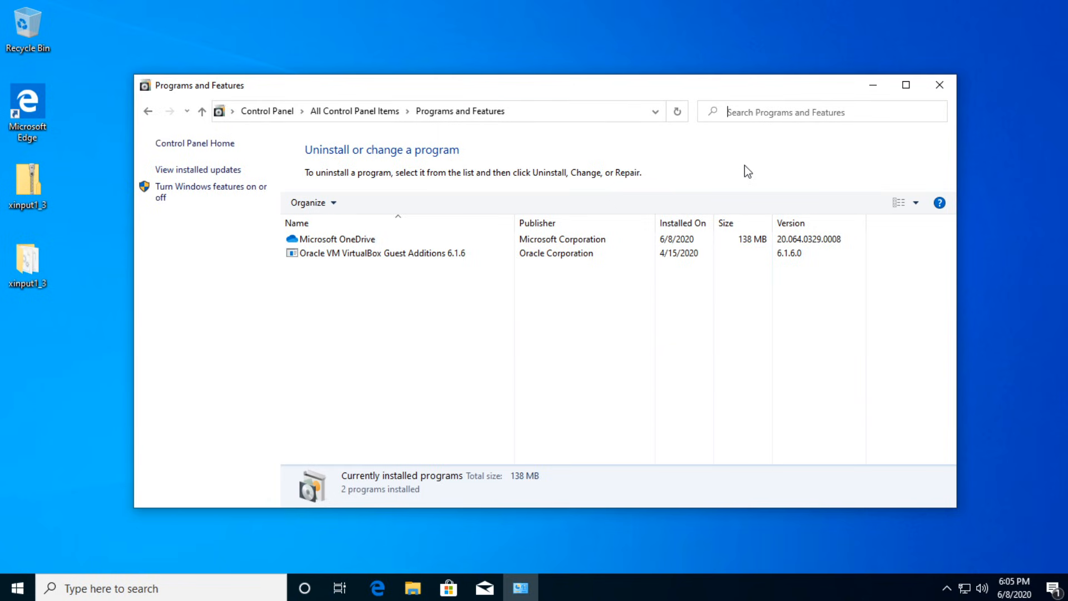
Look over the OneDrive and VirtualBox Guest Additions entries, then close Control Panel.
left_click(768, 111)
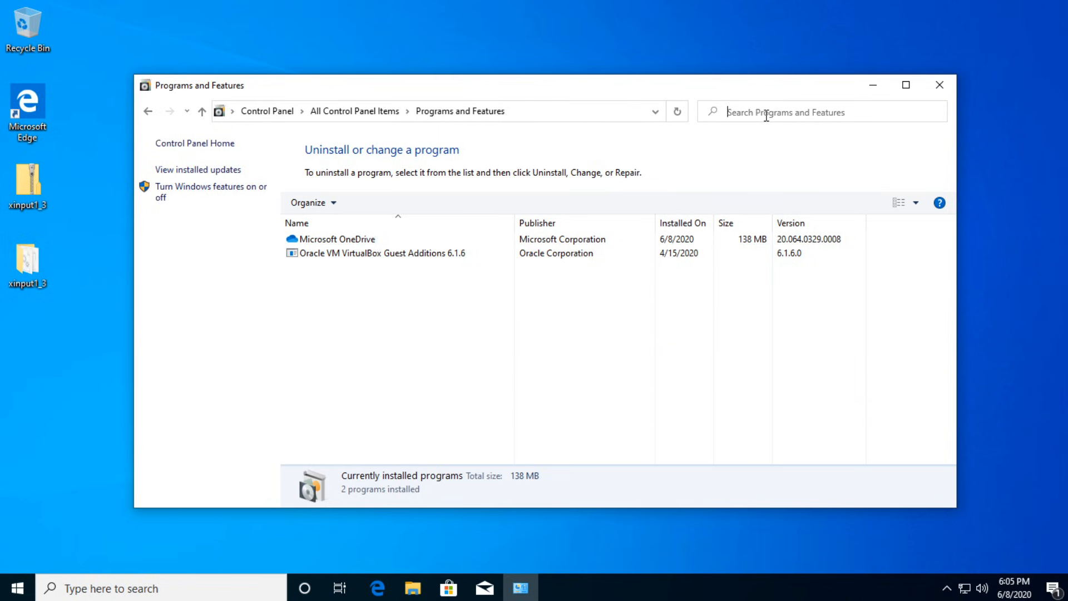
left_click(380, 254)
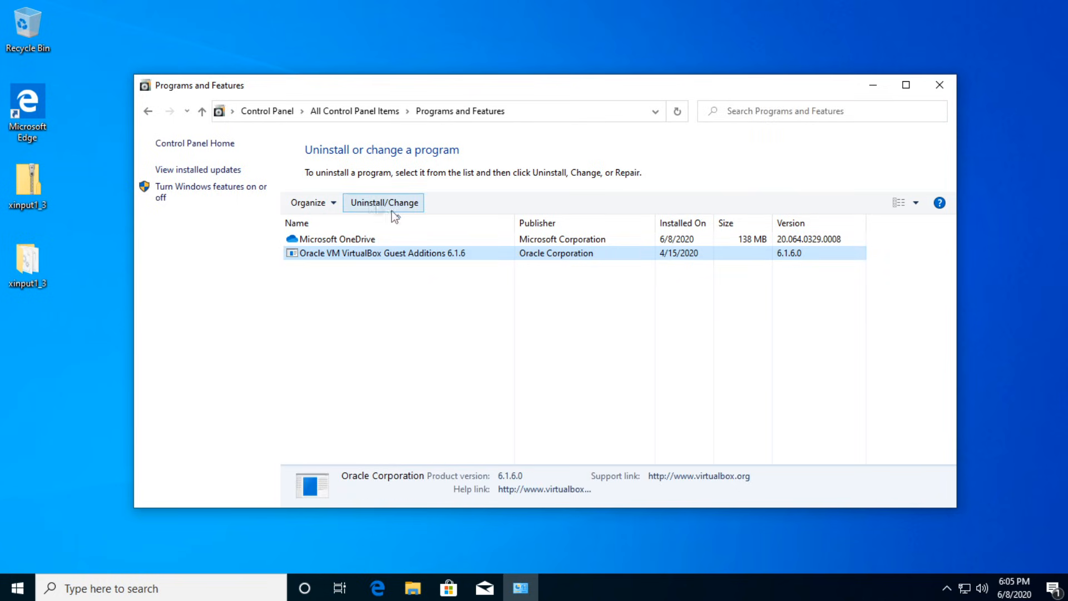
left_click(527, 323)
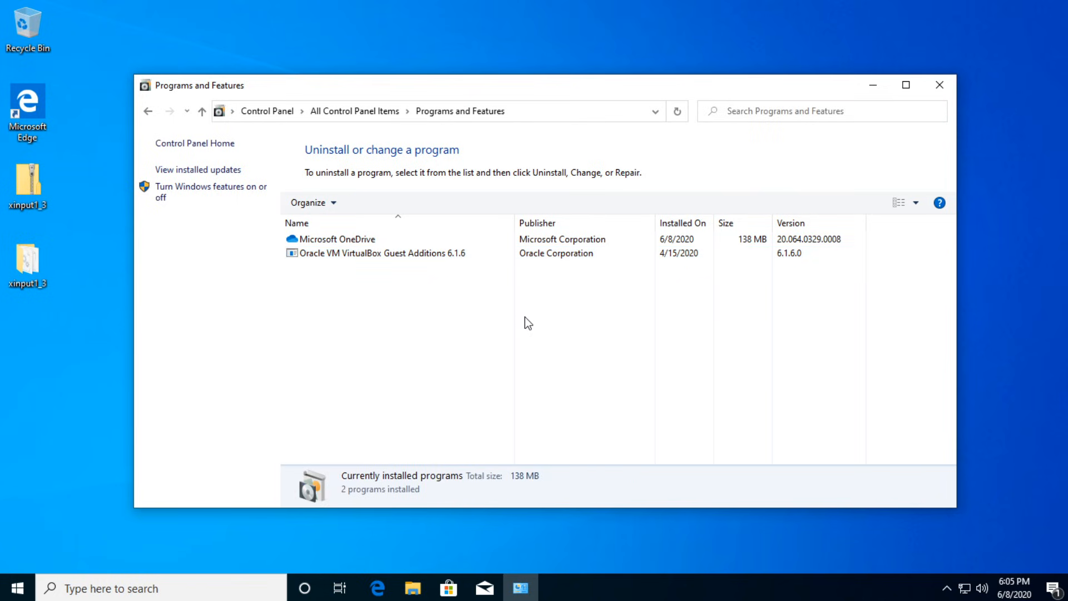
mouse_move(688, 148)
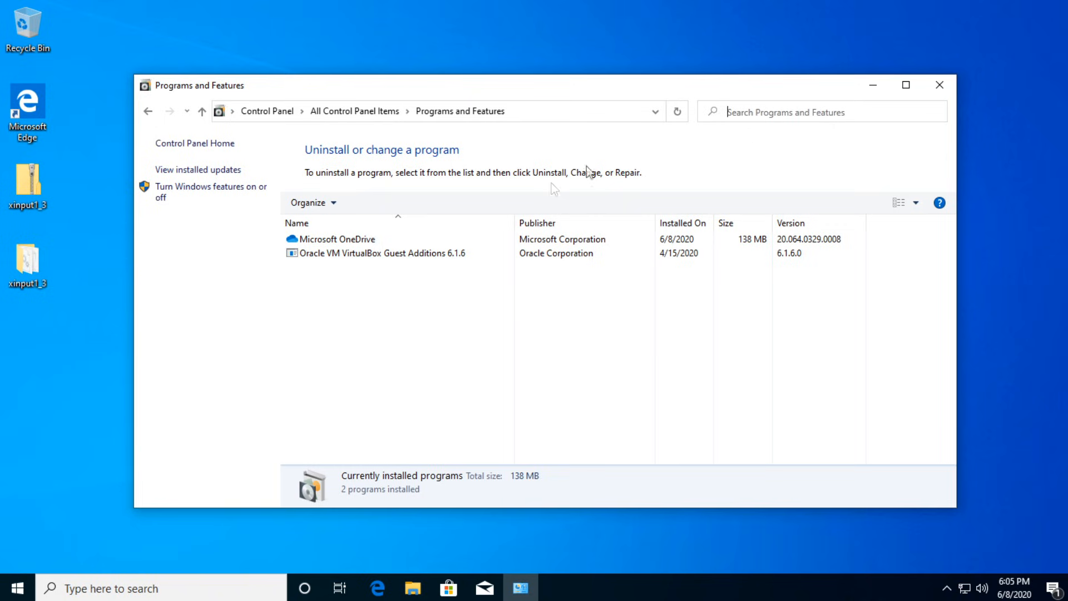
left_click(939, 85)
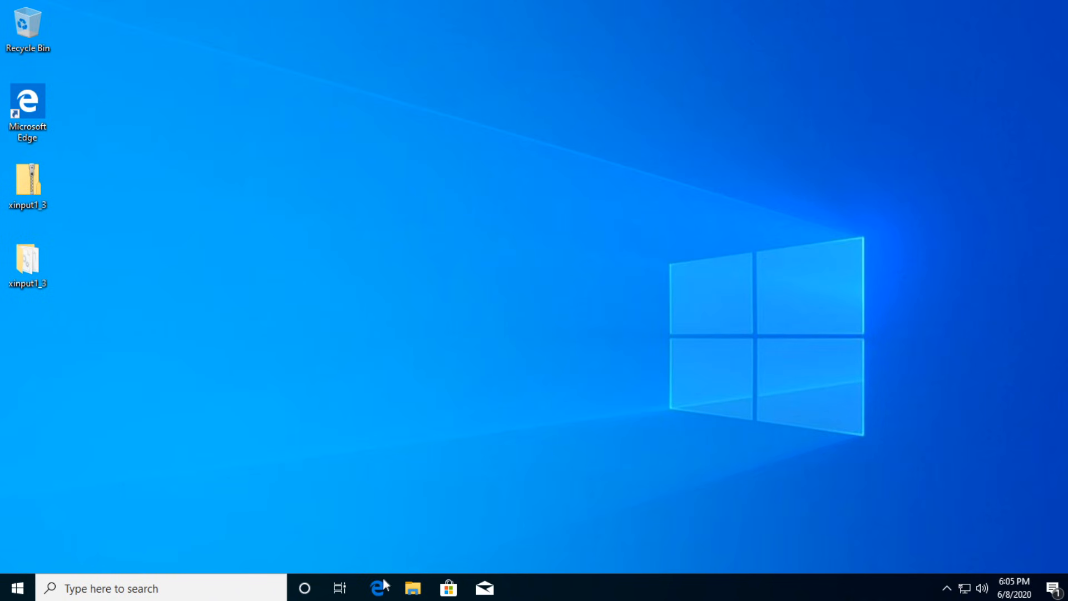
Review the Visual C++ 2010 Redistributable x86 and x64 download pages, then close Edge.
left_click(374, 587)
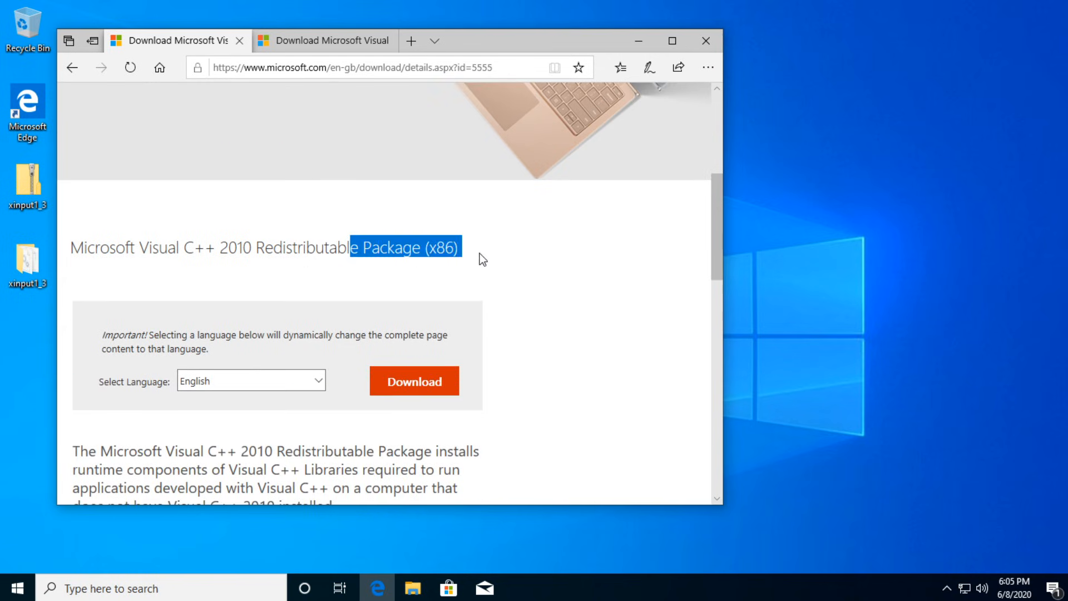
left_click(392, 225)
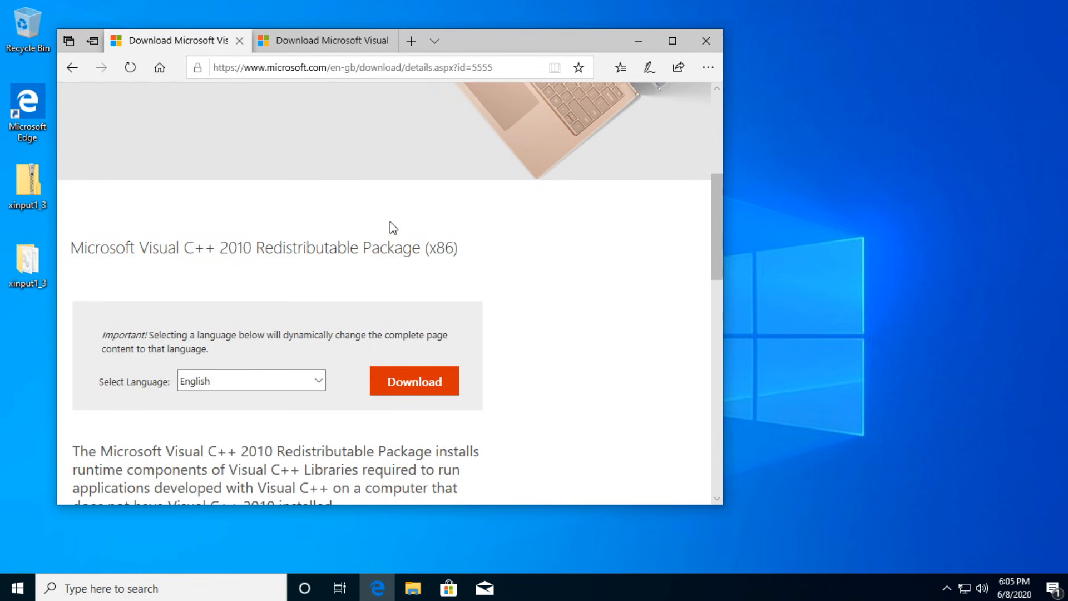
left_click(330, 40)
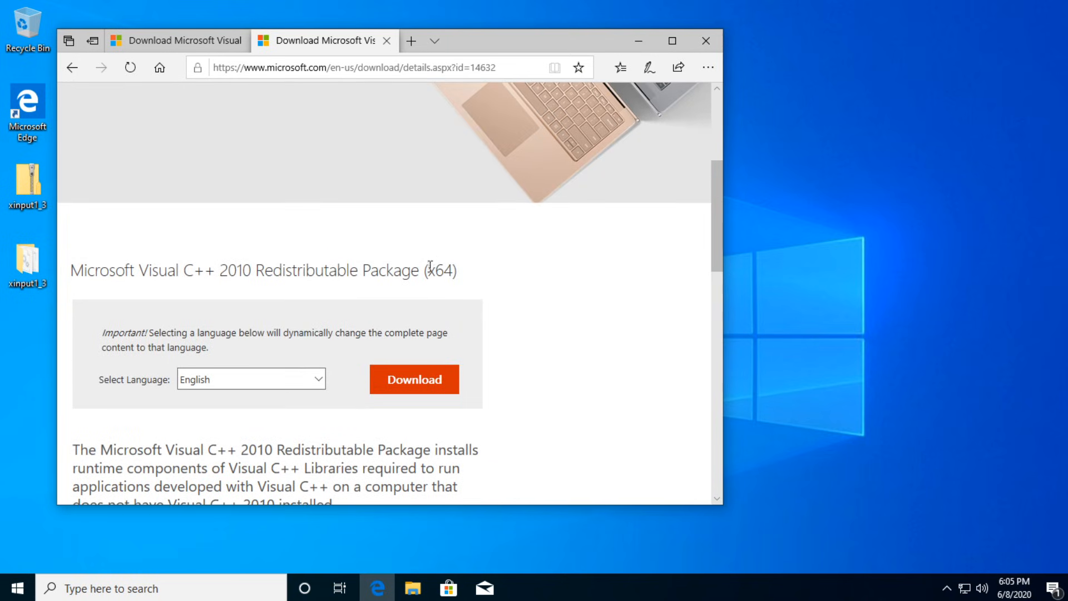
mouse_move(427, 283)
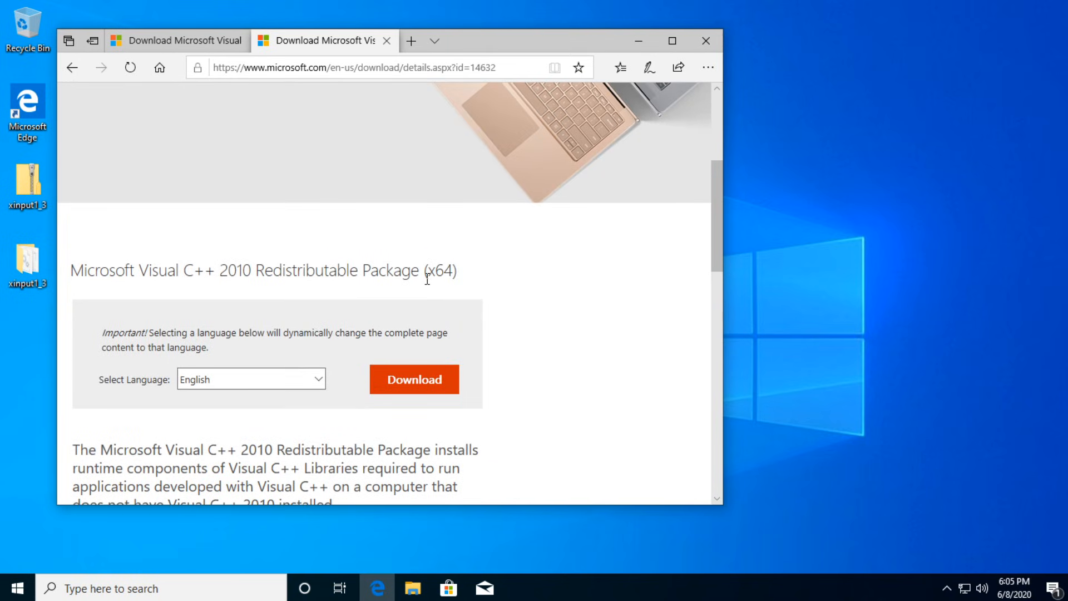
left_click(178, 40)
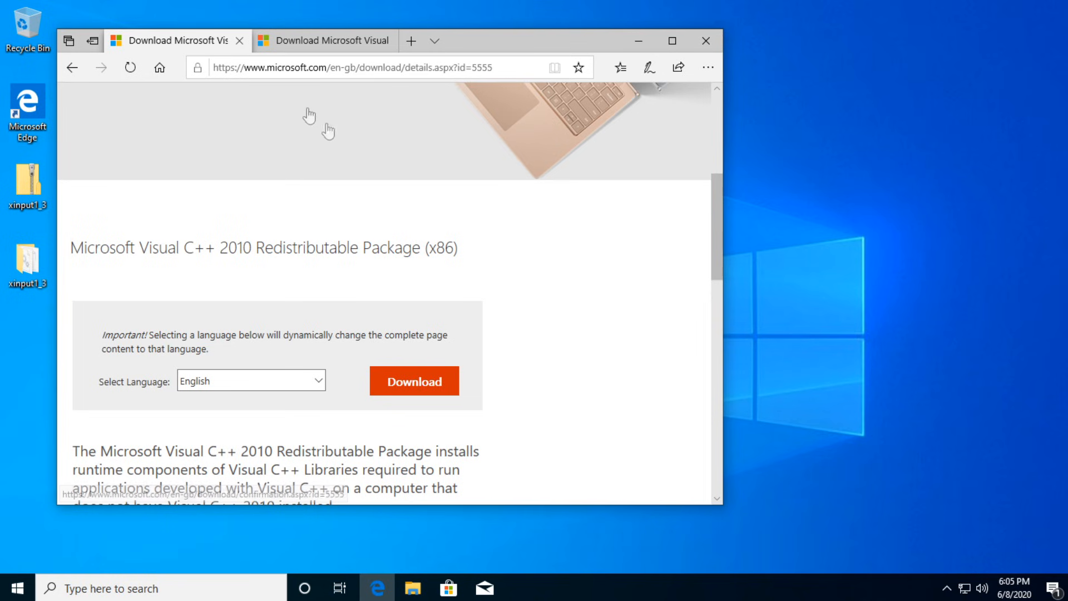
left_click(329, 40)
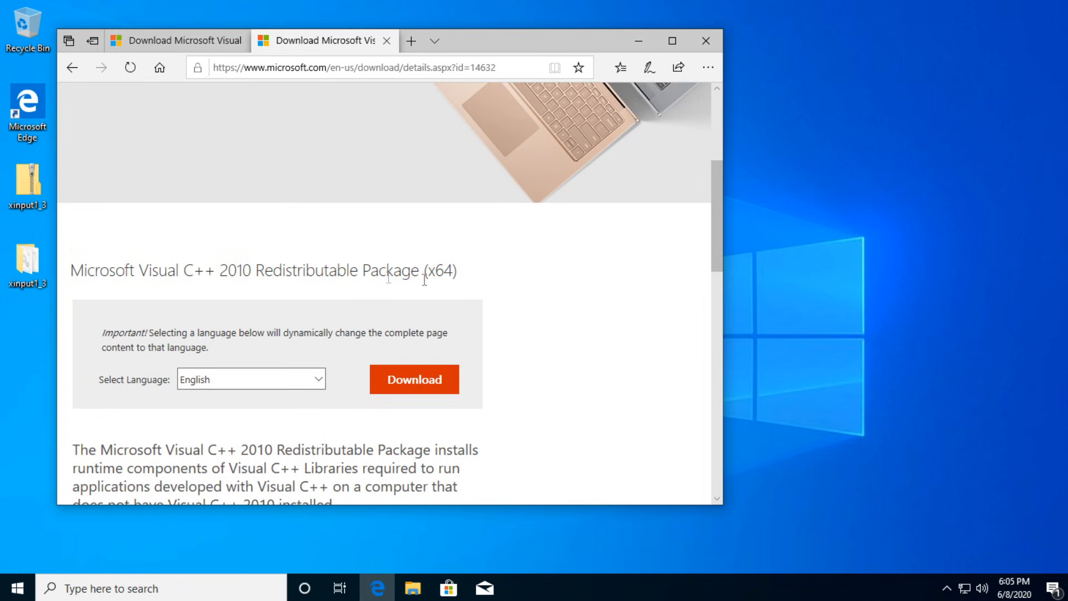
mouse_move(393, 292)
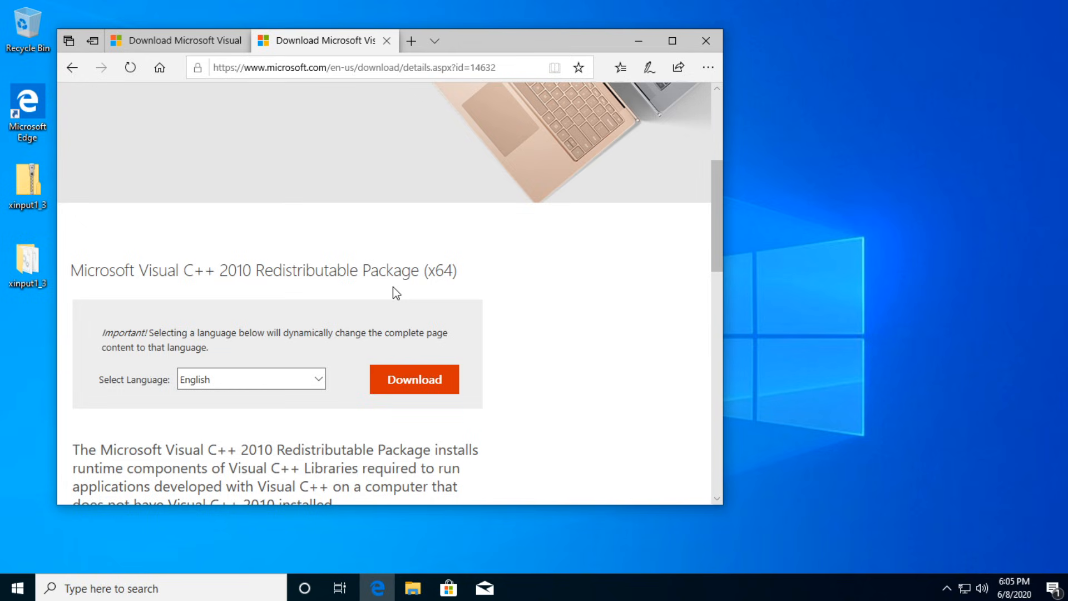
mouse_move(516, 294)
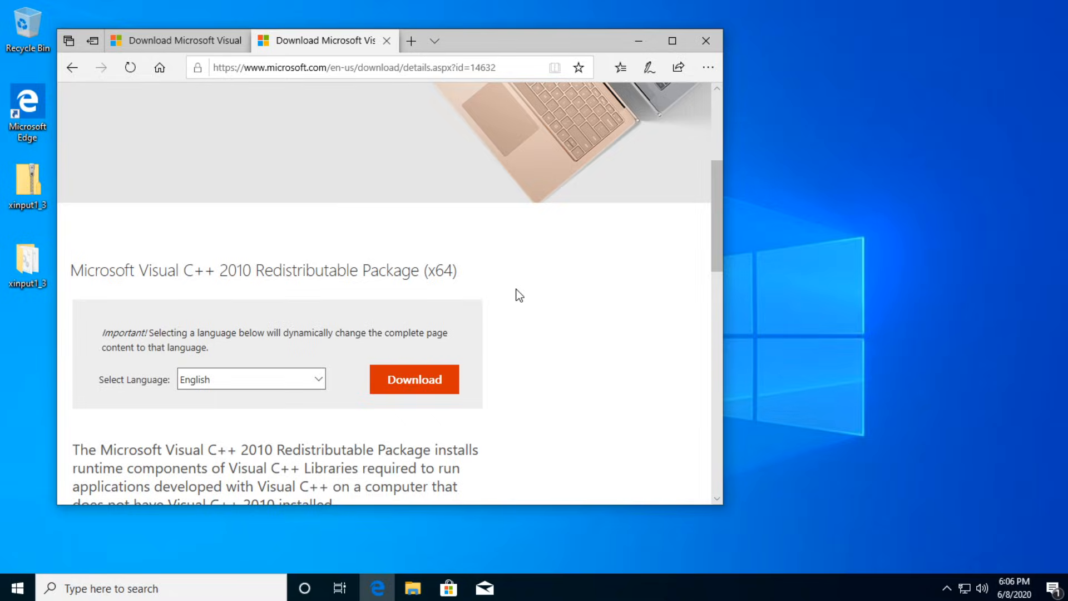
left_click(705, 40)
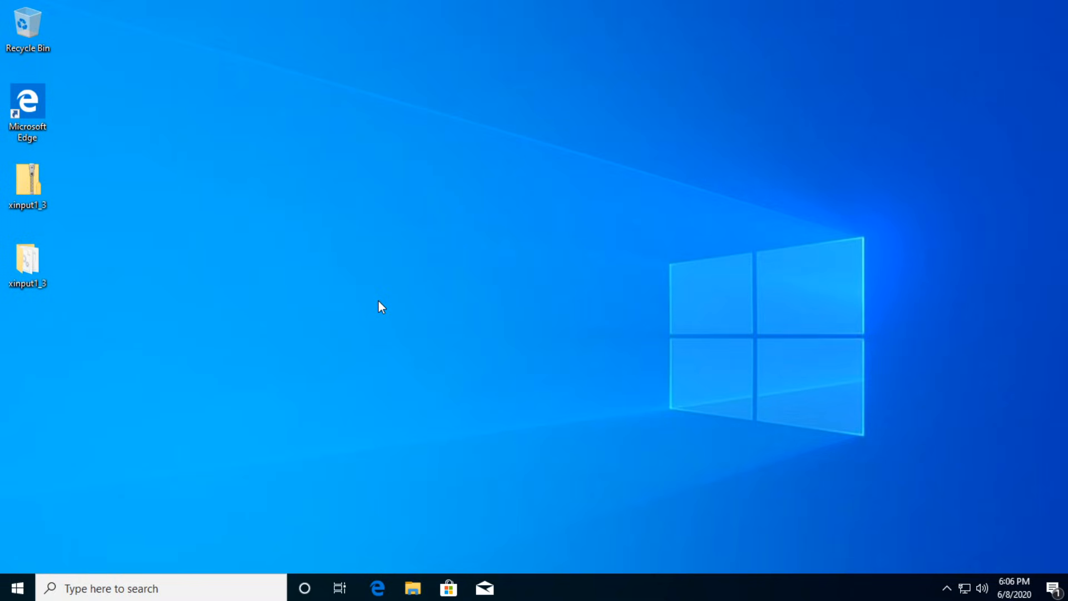
mouse_move(383, 320)
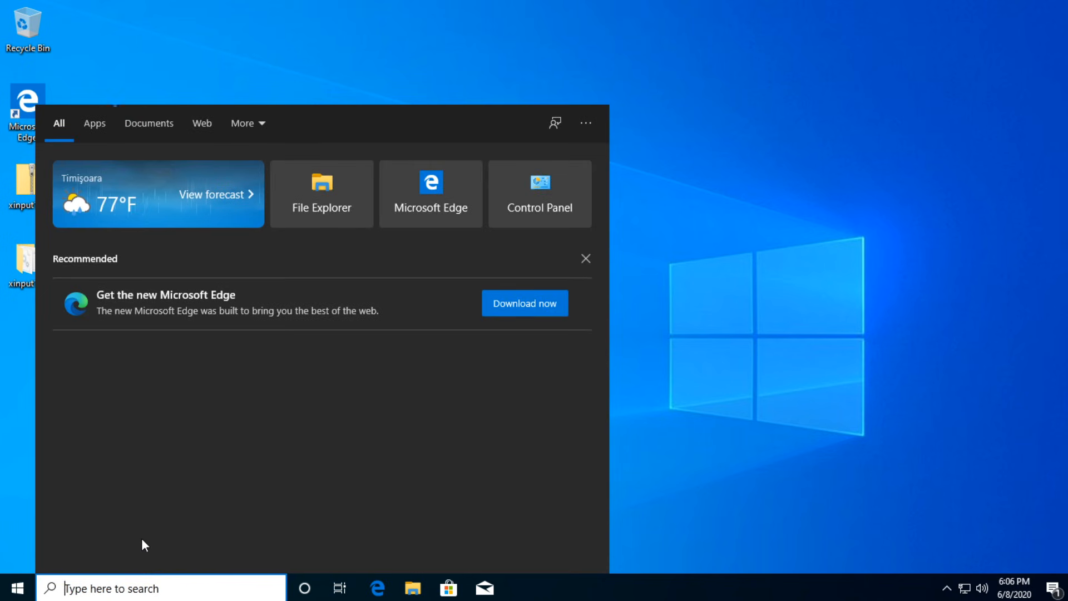
Search 'update', view pending Windows Update downloads, then close Settings.
type("update")
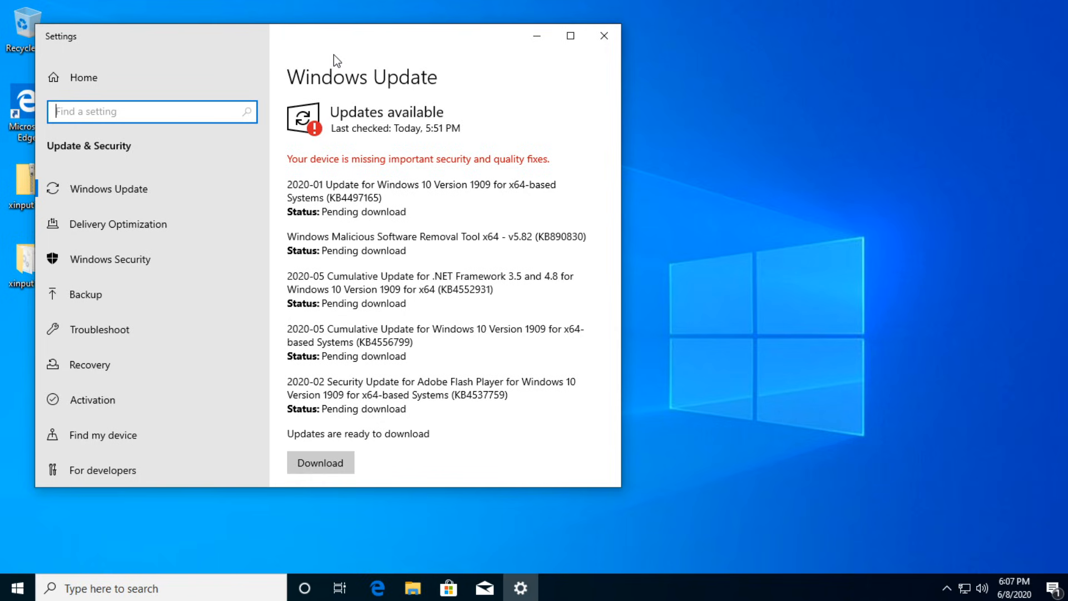
scroll("down", 3)
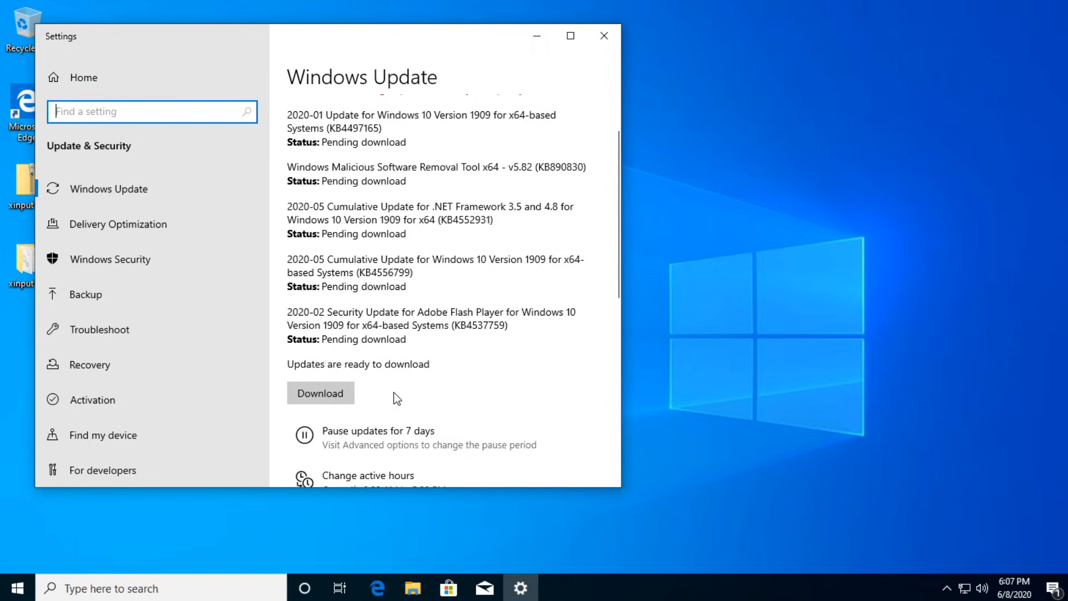
mouse_move(588, 58)
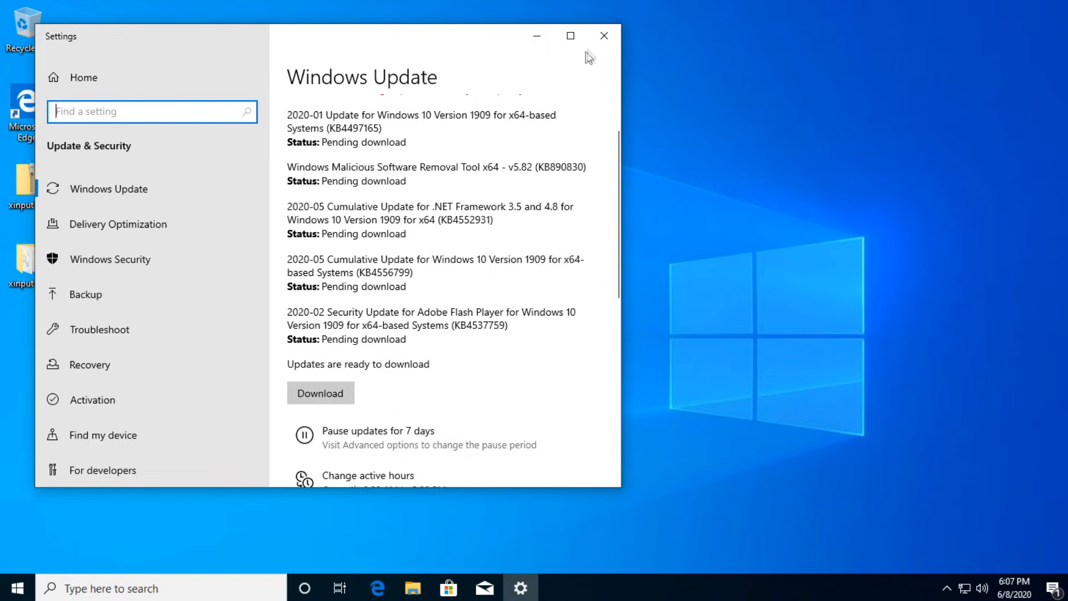
left_click(603, 36)
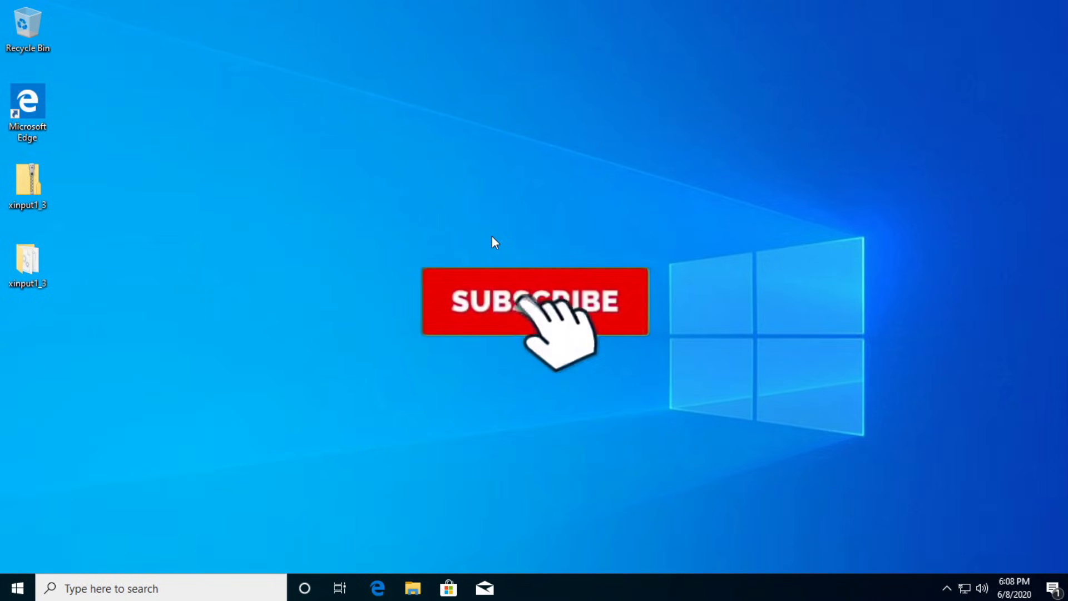
left_click(534, 307)
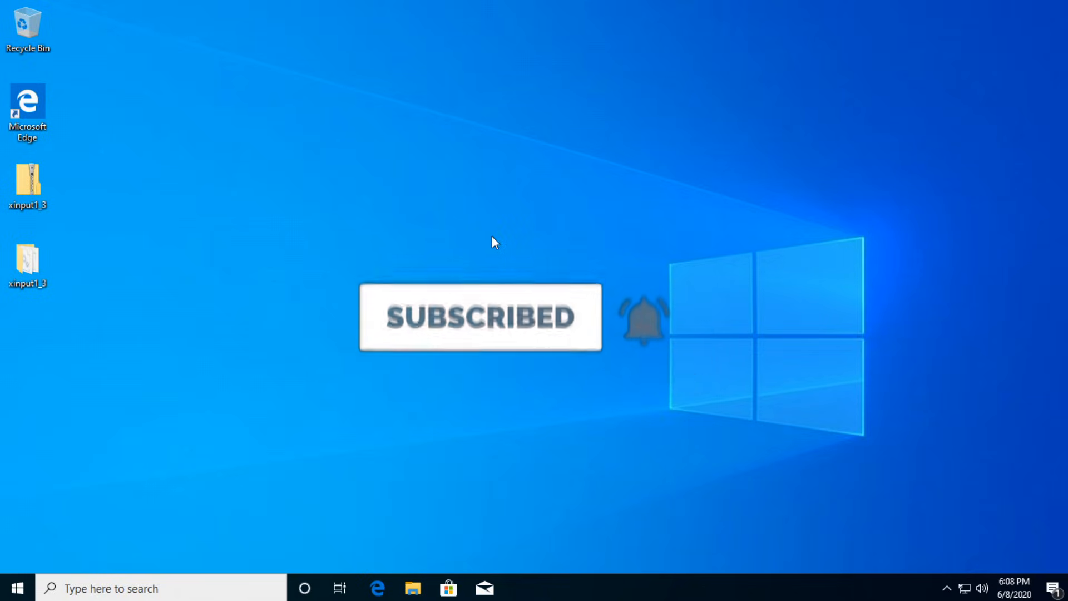